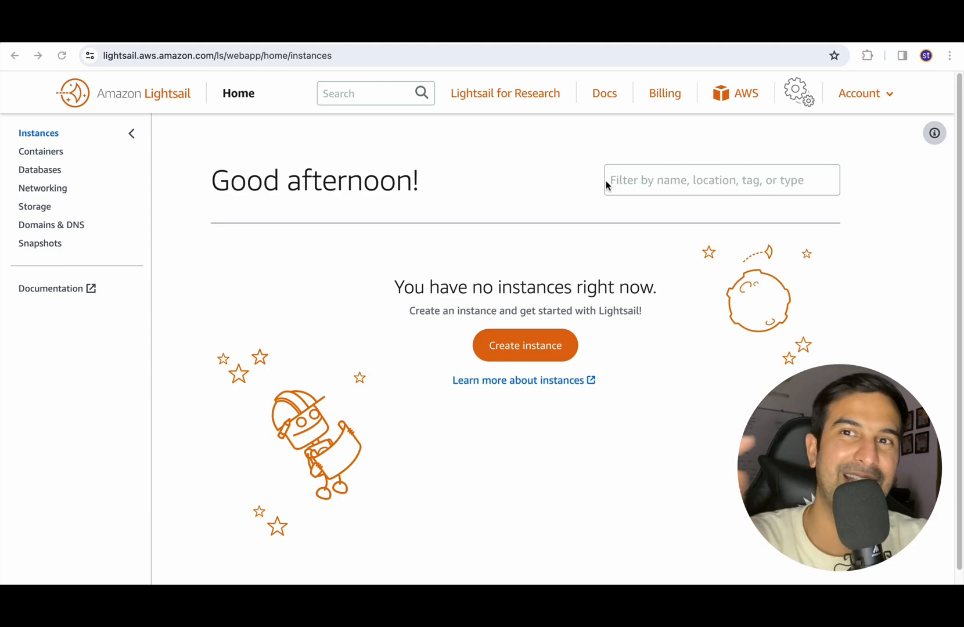
mouse_move(234, 203)
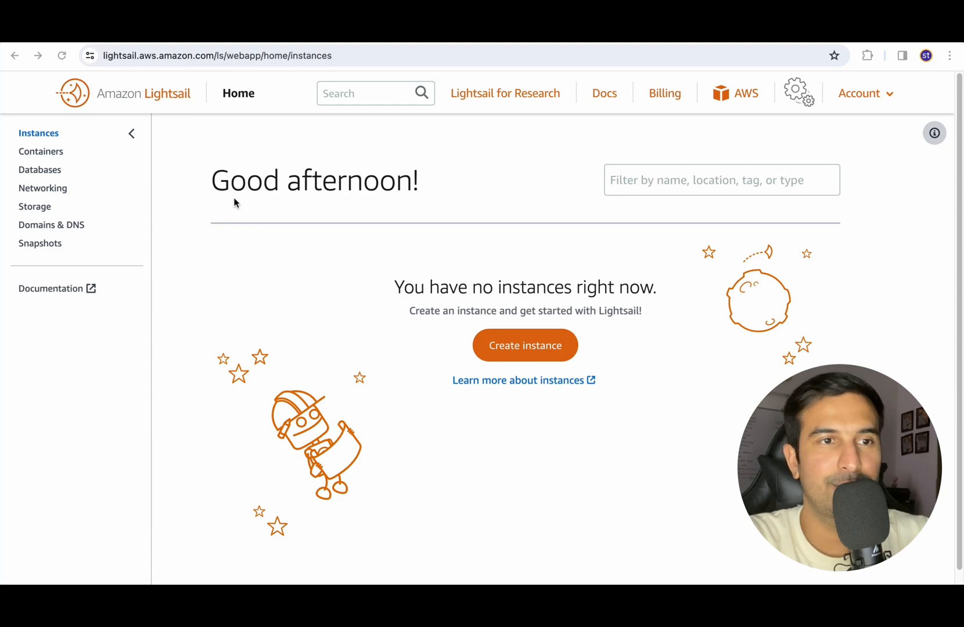
Step: Go to the AWS Management Console home from the browser address bar
text(aw)
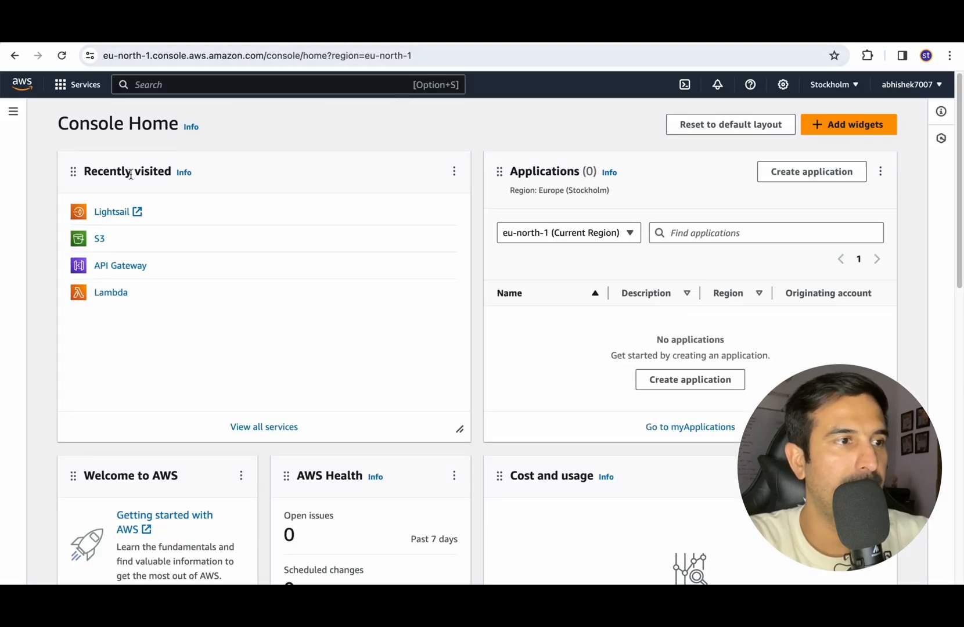
Step: Search the console for 'lightsail' and open the Lightsail service
text(lightsai)
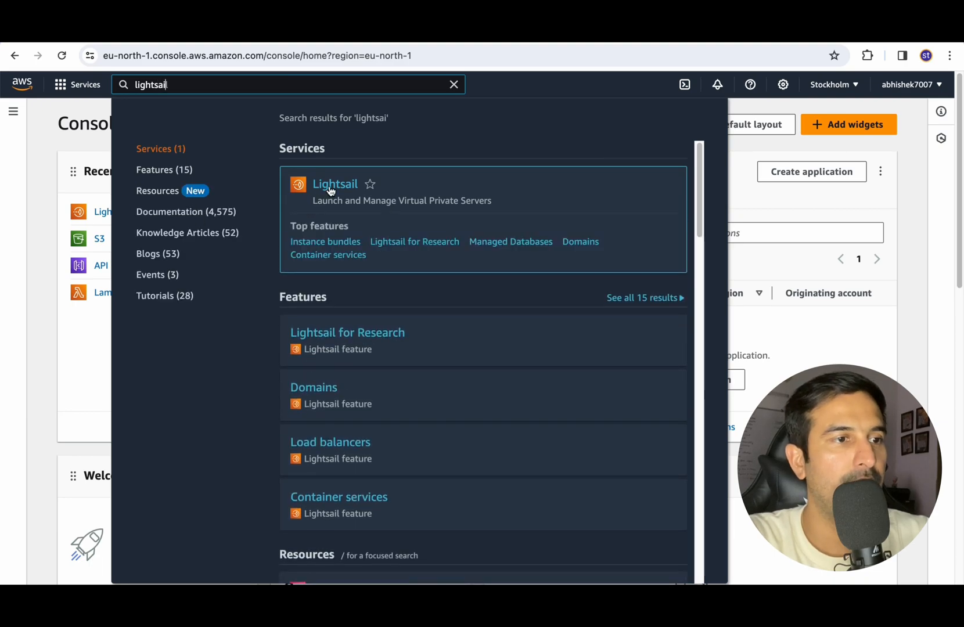
click(335, 184)
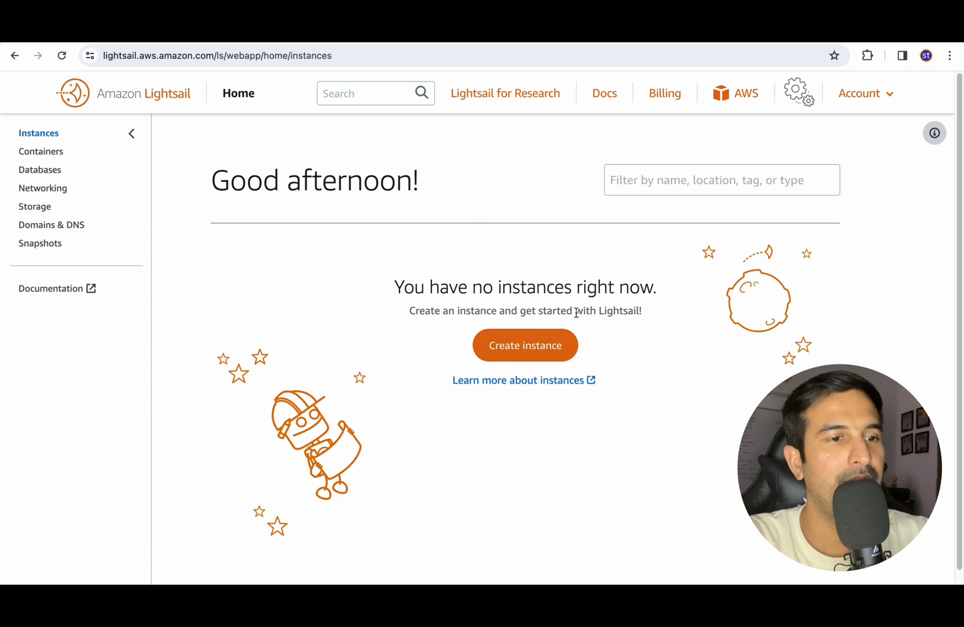
Step: Begin a new instance, review regions keeping Mumbai Zone A, and reach the blueprint choices
click(525, 345)
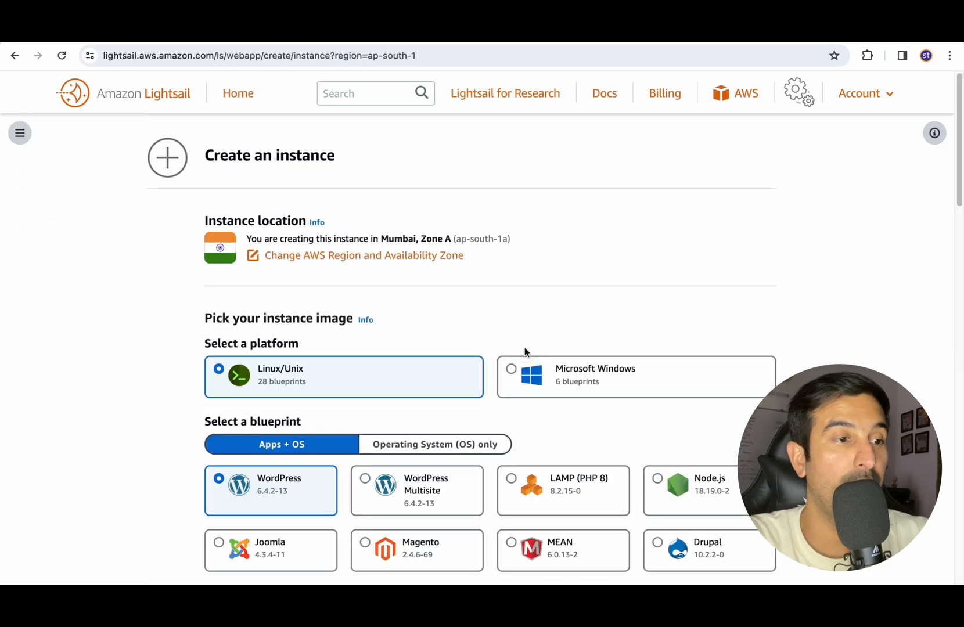
mouse_move(286, 362)
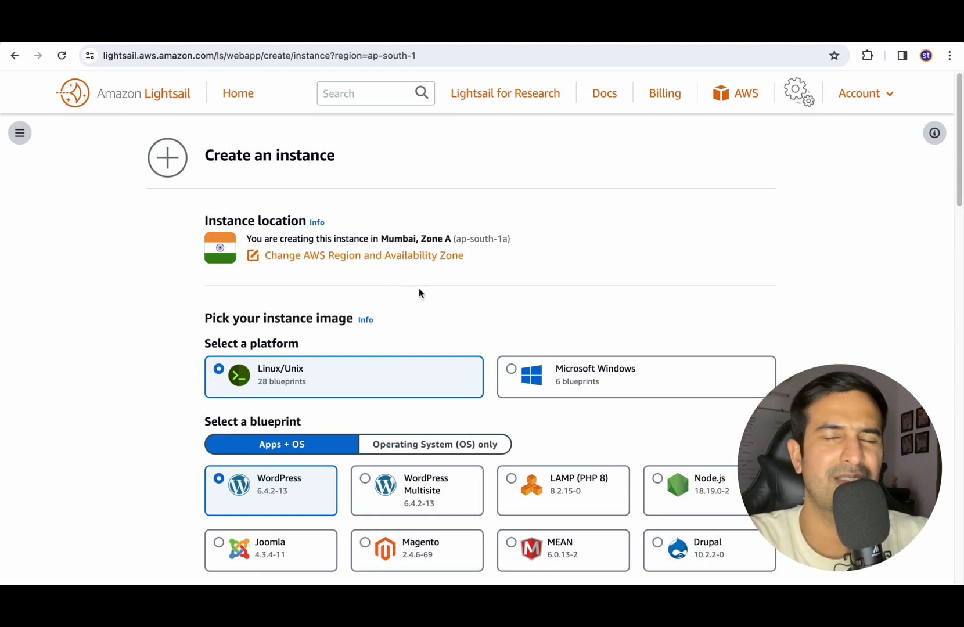
click(364, 256)
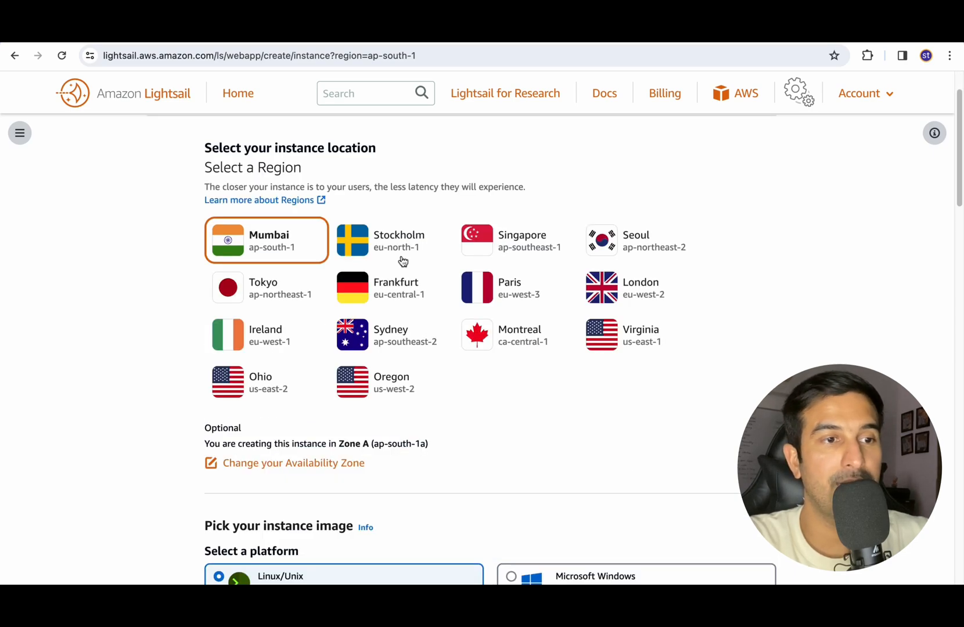
scroll(down, 3)
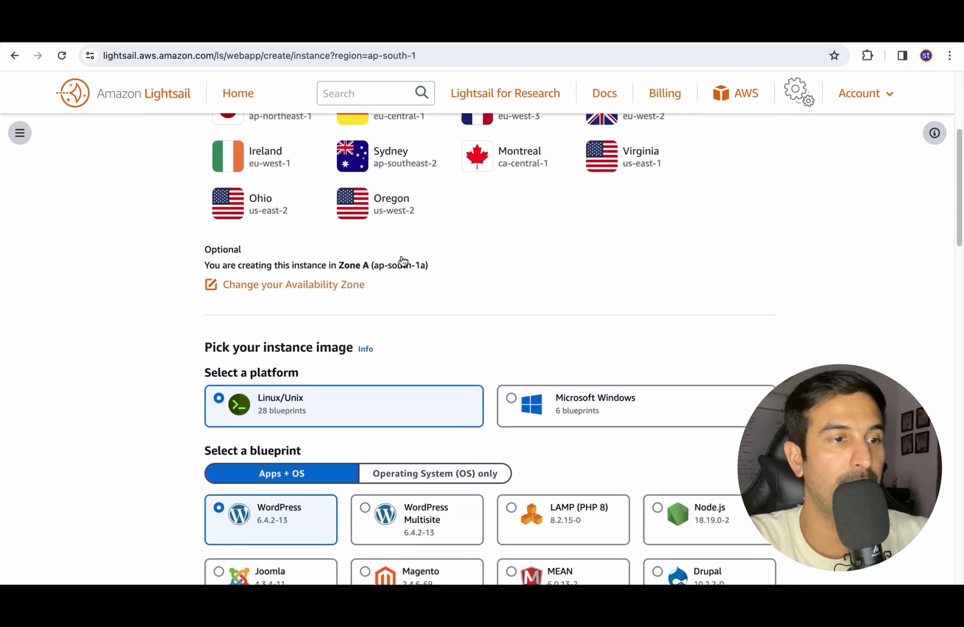
scroll(down, 3)
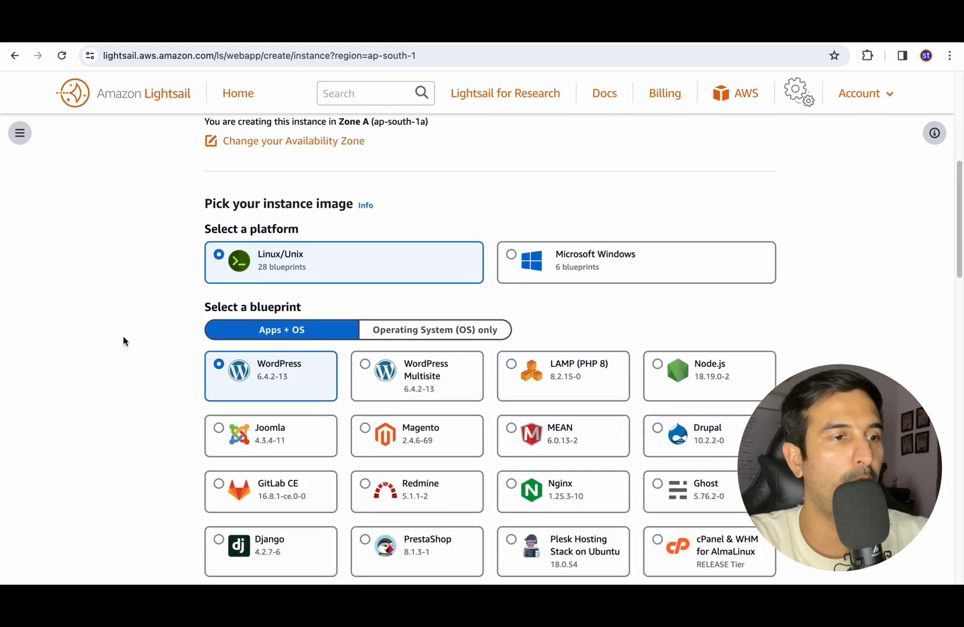
scroll(down, 3)
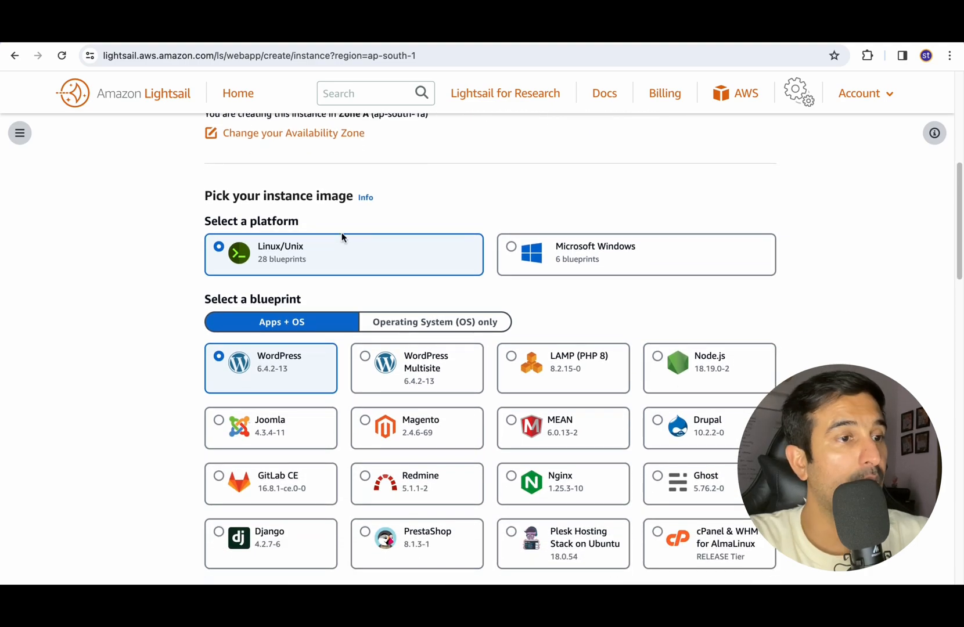
mouse_move(881, 322)
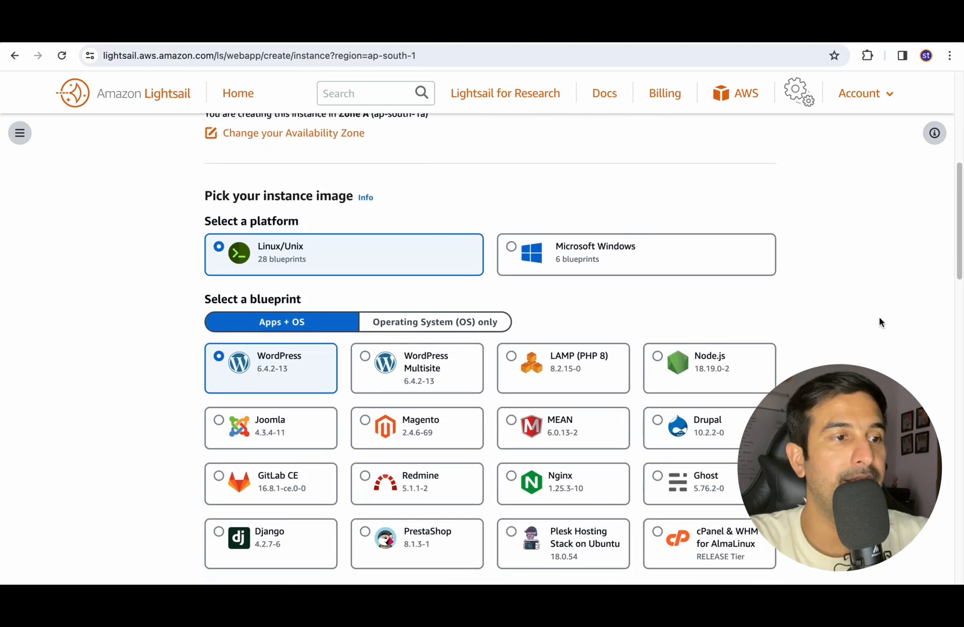
Step: Scroll through the Apps + OS blueprints to the Ghost 5.76.2-0 blueprint
scroll(down, 3)
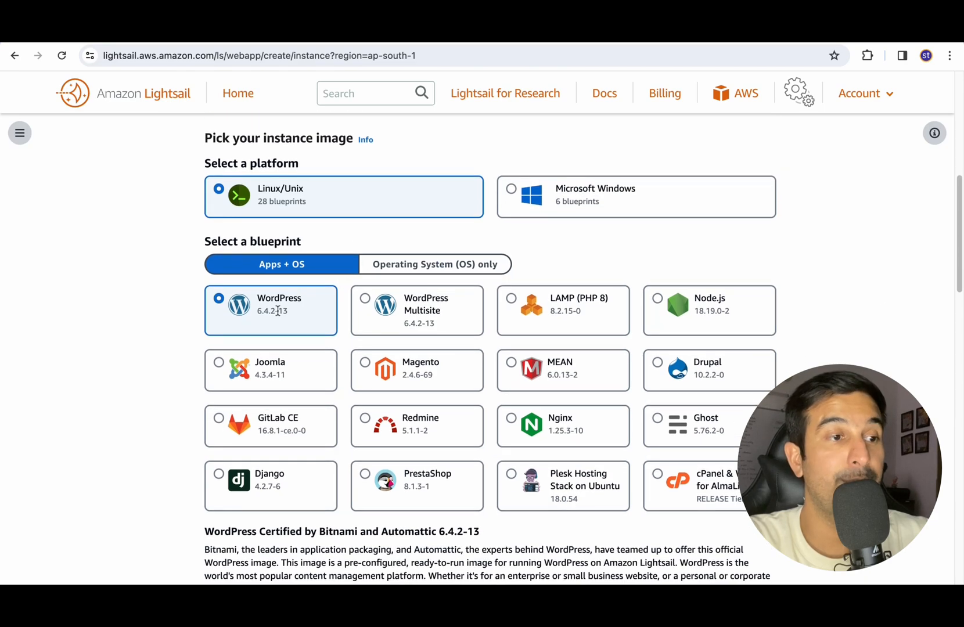
mouse_move(270, 318)
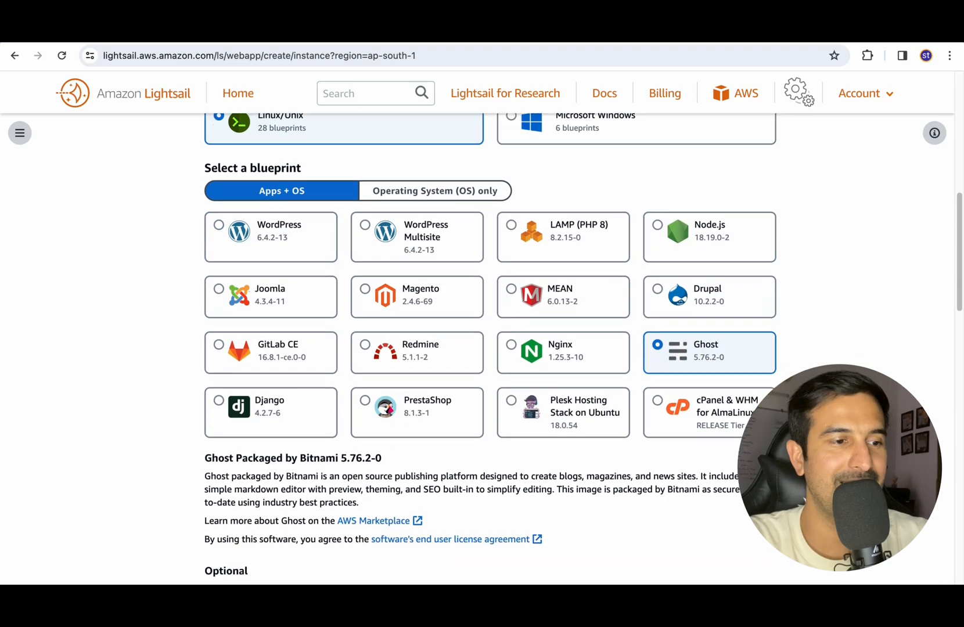
scroll(down, 3)
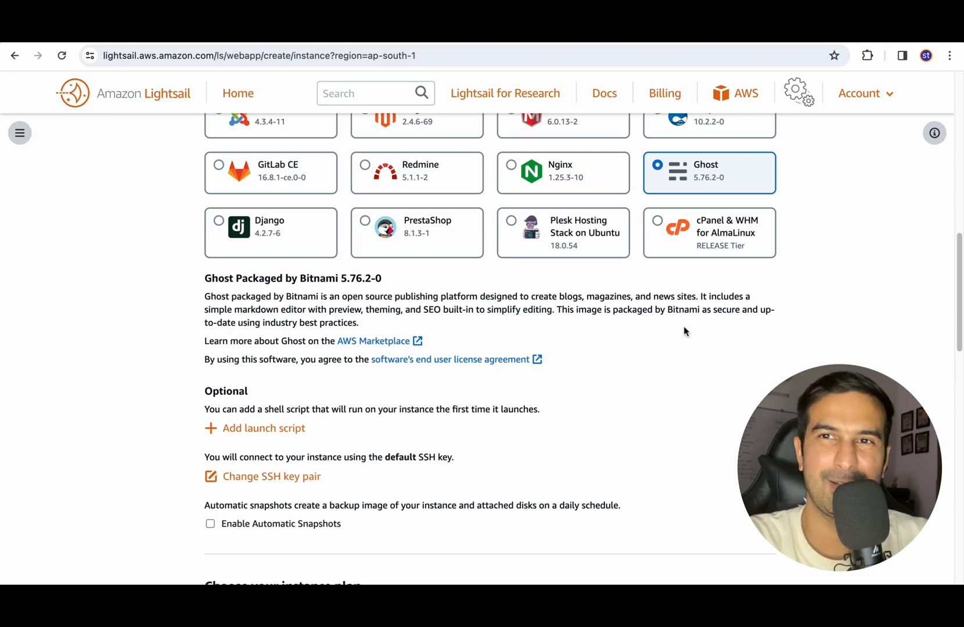
scroll(down, 3)
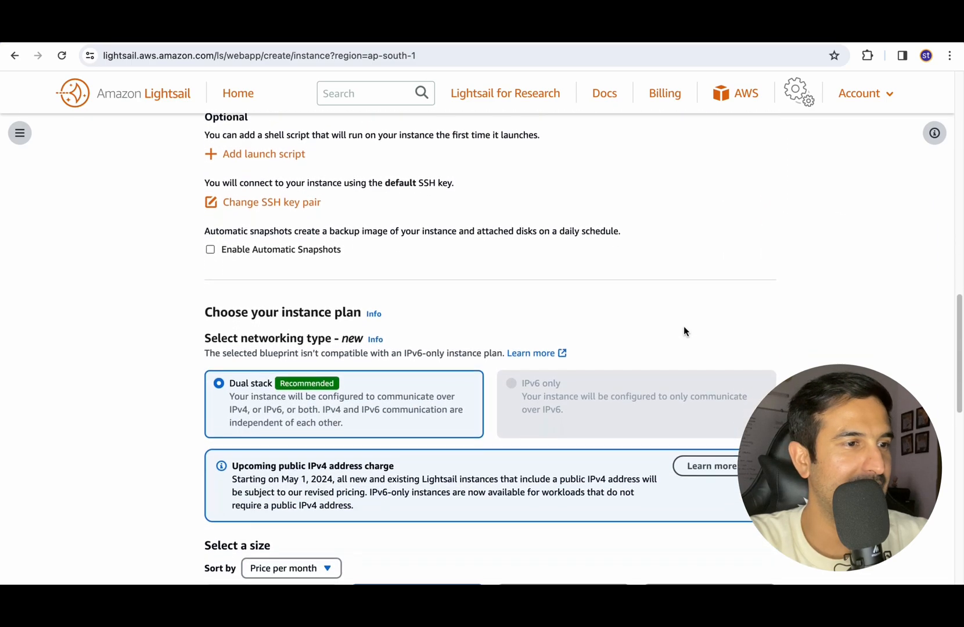
scroll(up, 3)
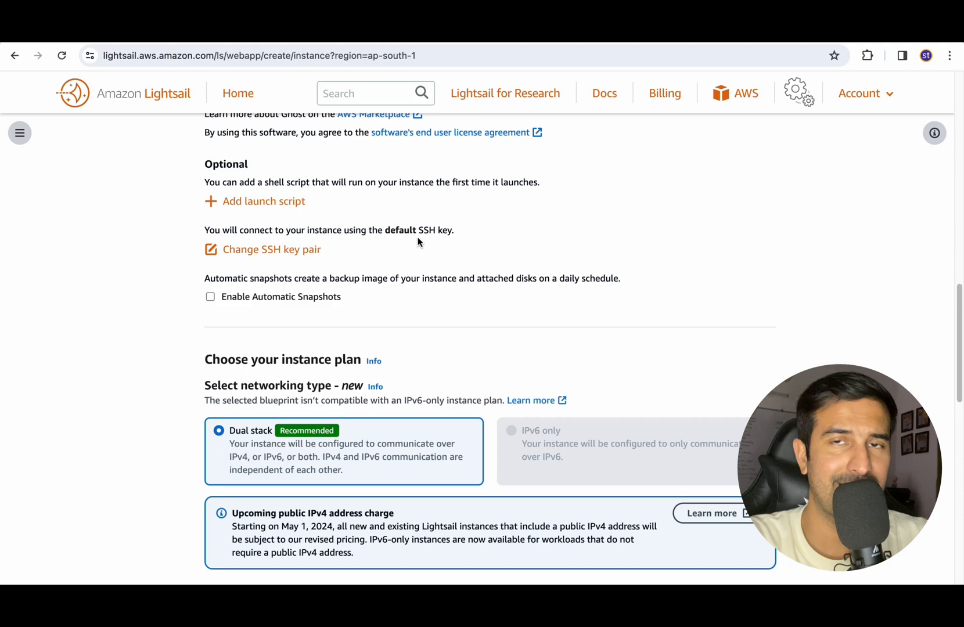
mouse_move(785, 328)
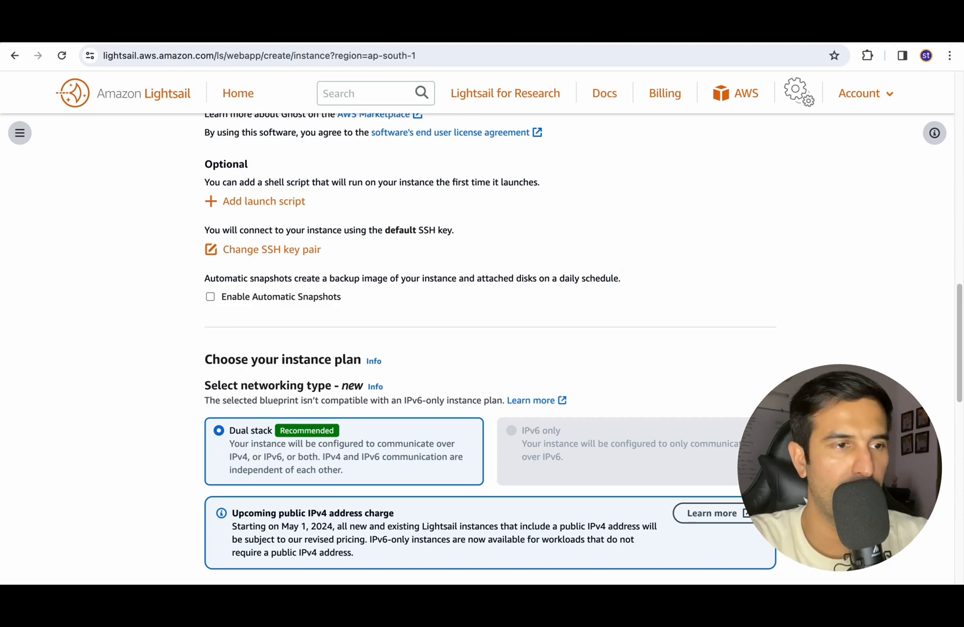
scroll(down, 3)
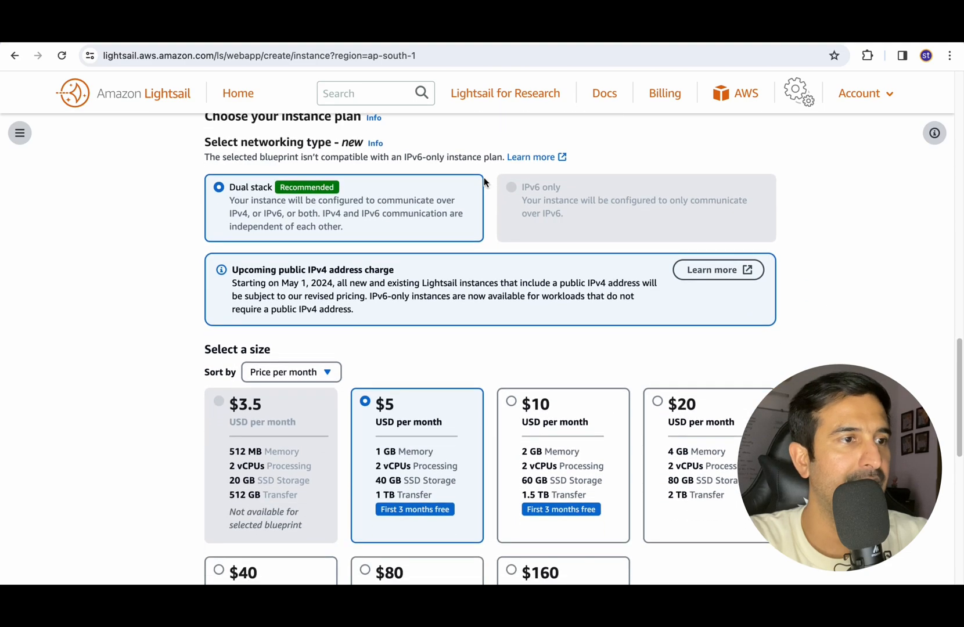
scroll(down, 3)
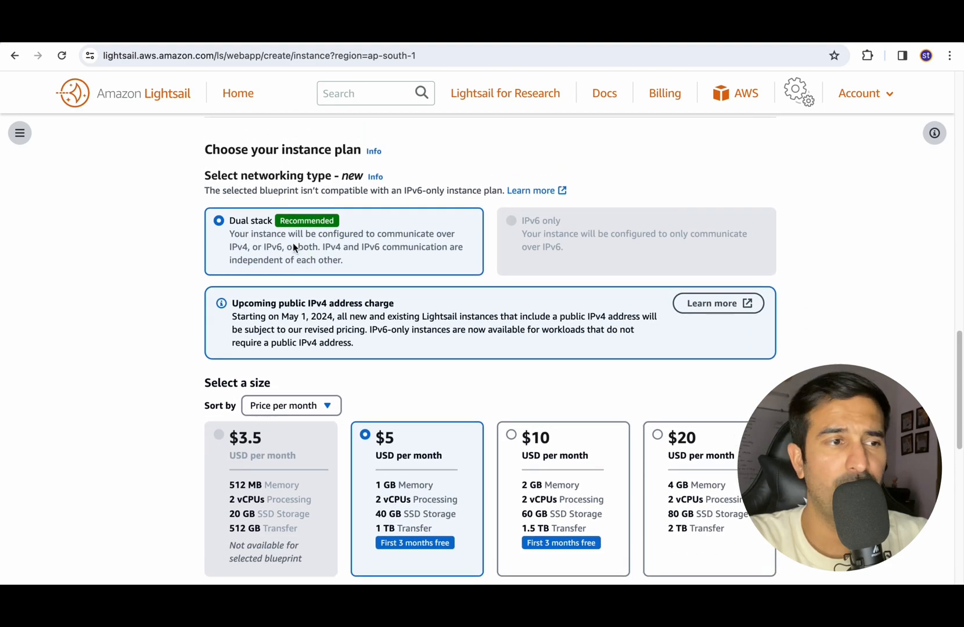
scroll(down, 3)
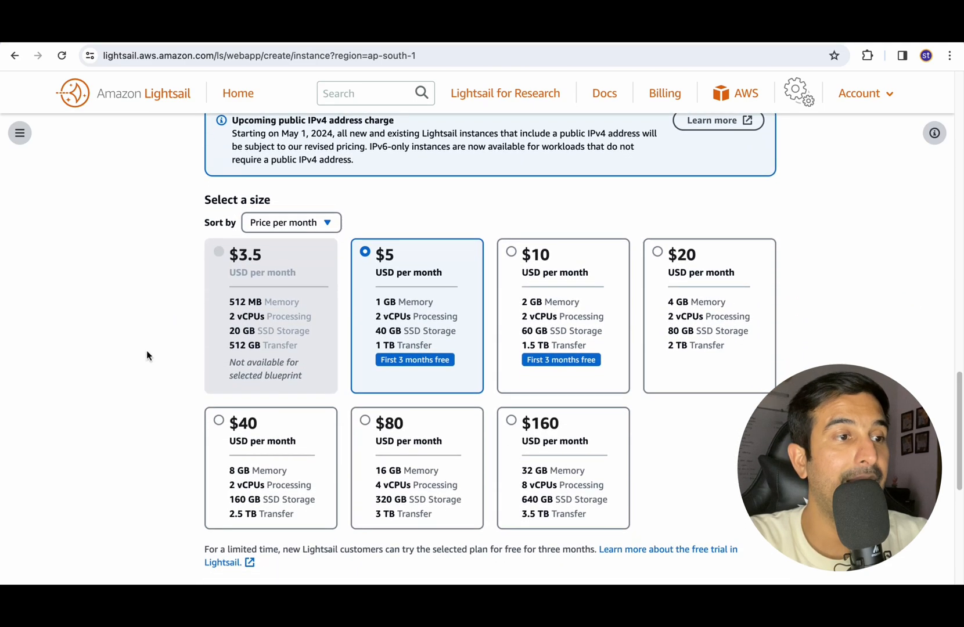
scroll(down, 3)
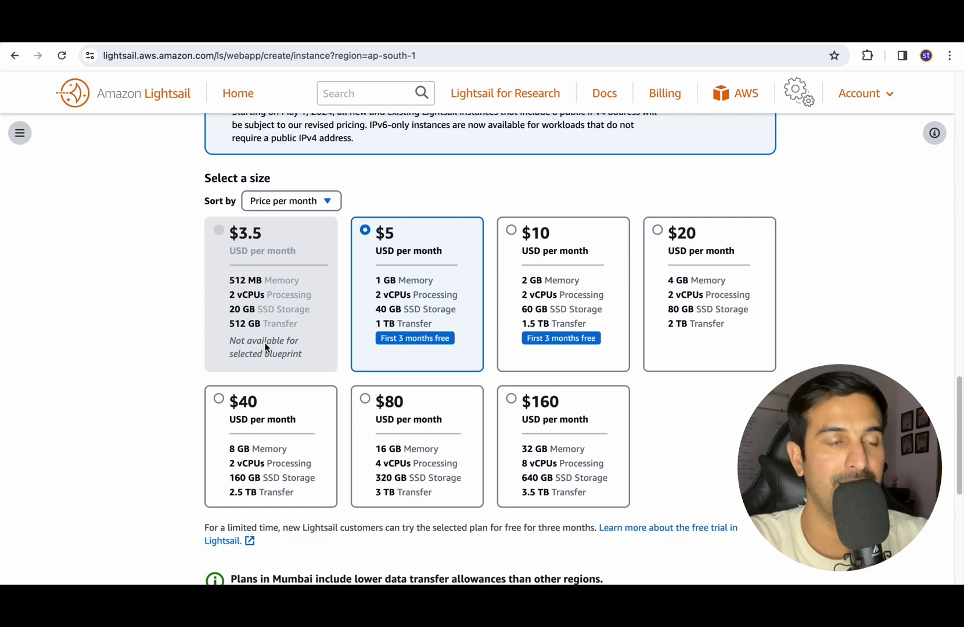
mouse_move(398, 290)
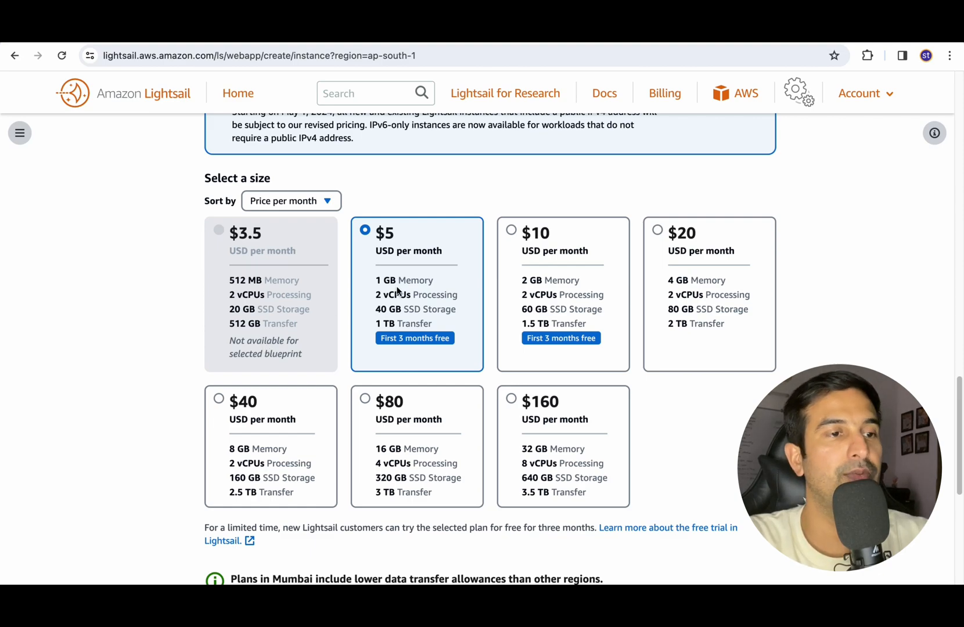
mouse_move(420, 309)
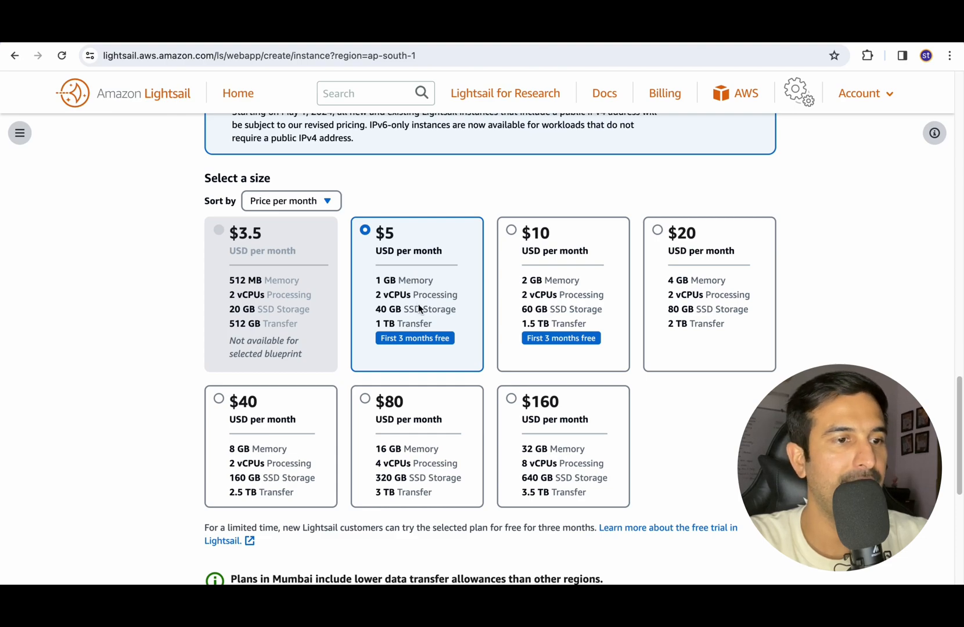
mouse_move(408, 347)
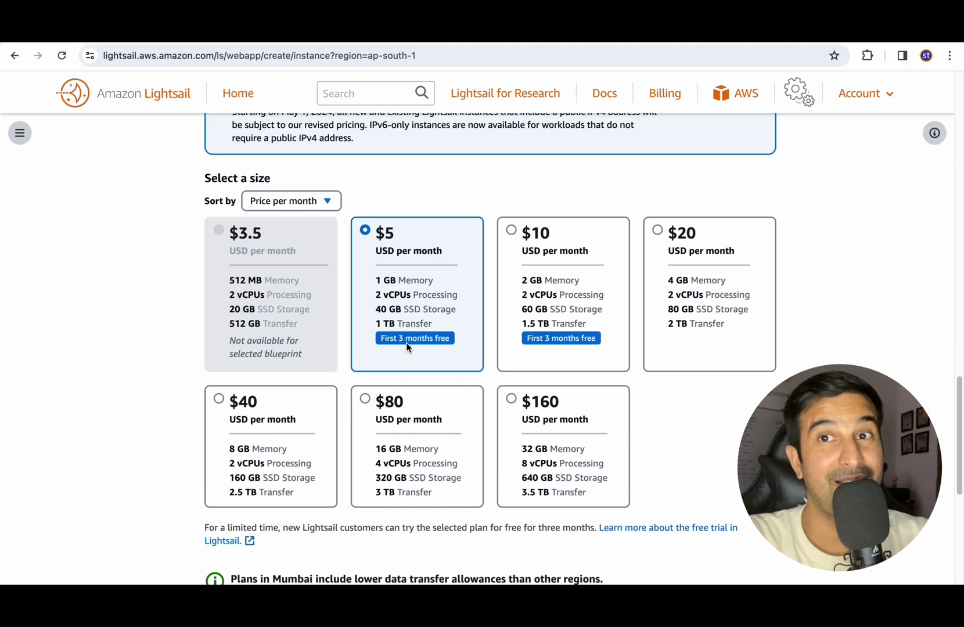
mouse_move(80, 384)
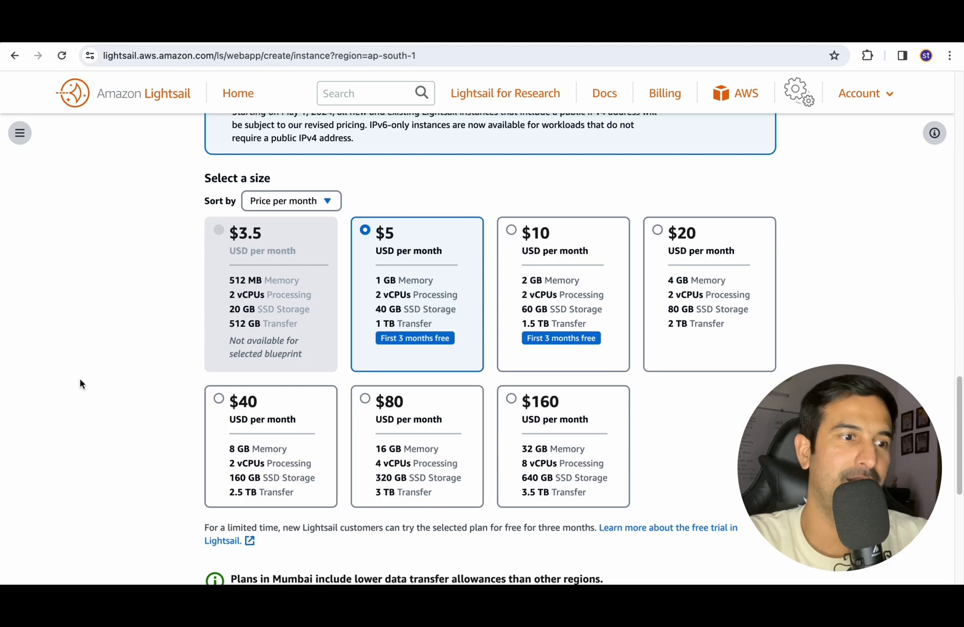
Step: Create the instance with the default name Ghost-1
scroll(down, 3)
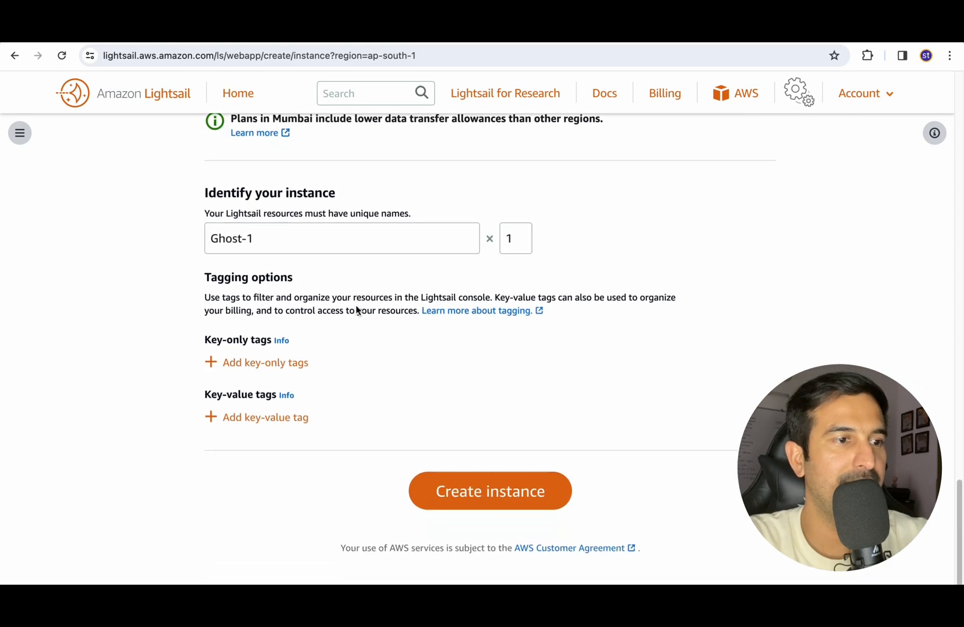
click(489, 490)
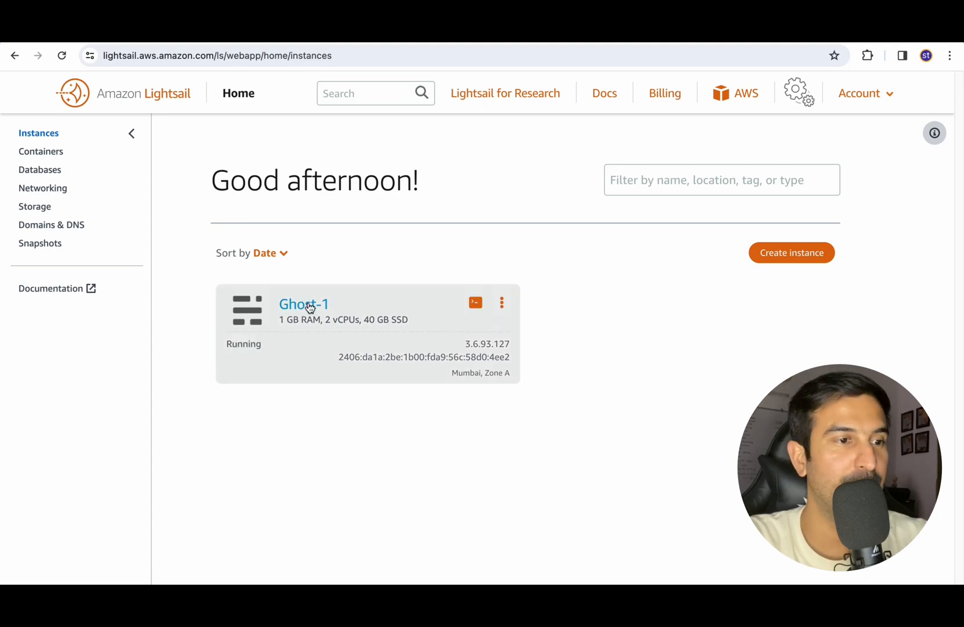
Step: Open Ghost-1's Connect details and copy its public IP 3.6.93.127
click(303, 304)
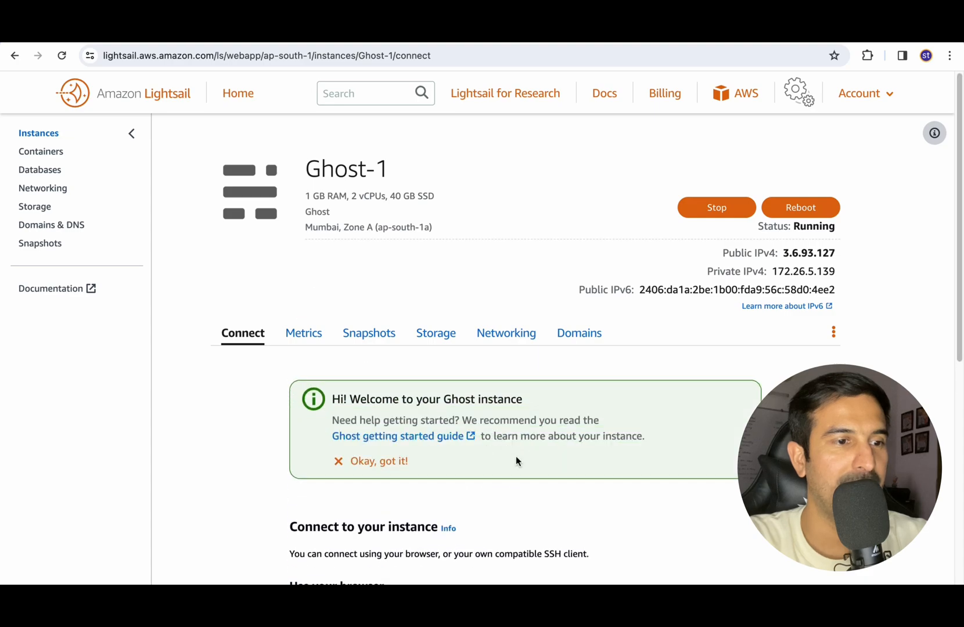
scroll(down, 3)
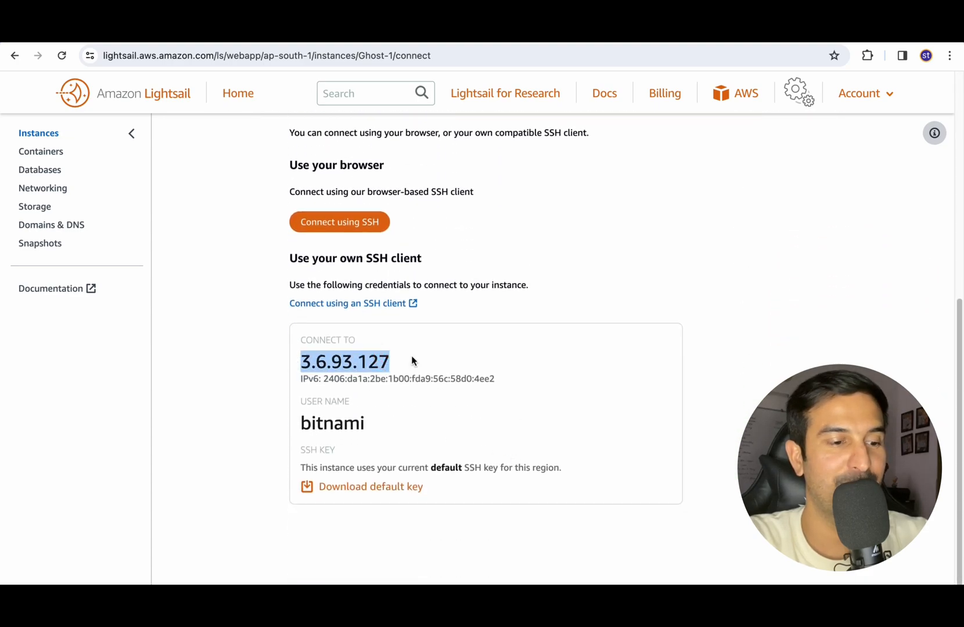
text(3.6.93.127)
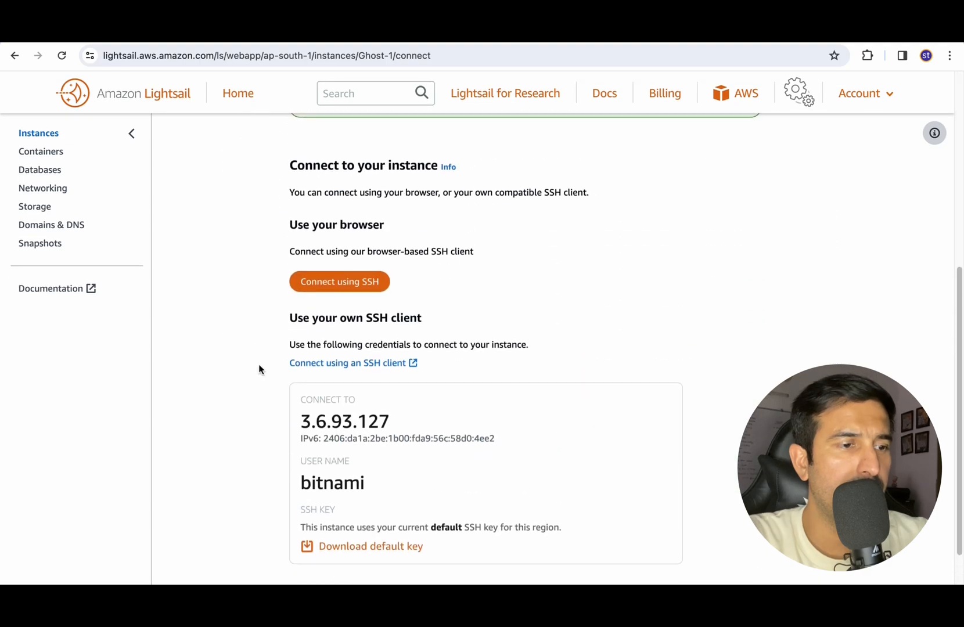
Step: Launch a browser-based SSH session to Ghost-1, which fails to log in
scroll(down, 3)
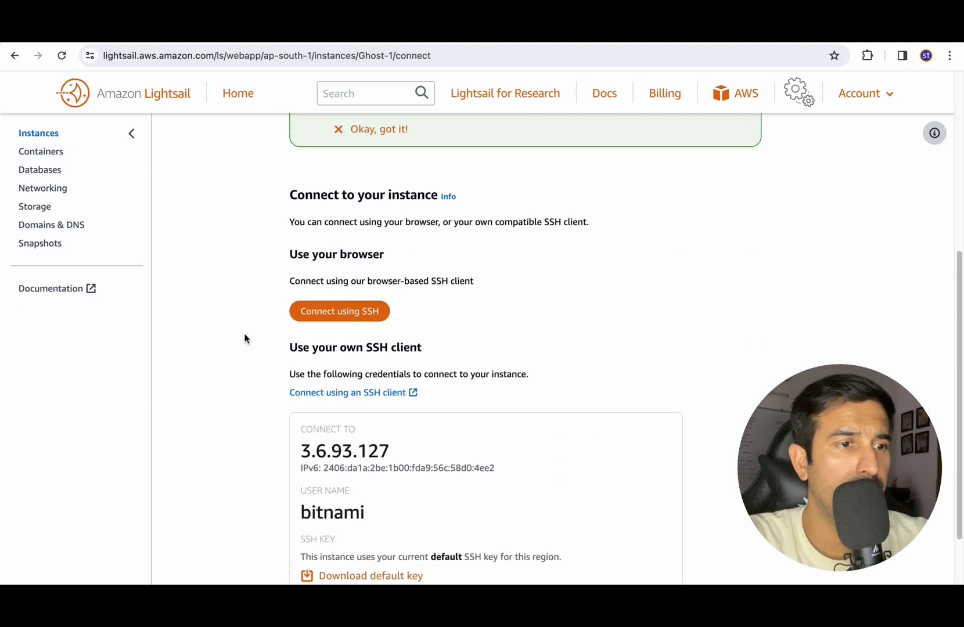
click(340, 311)
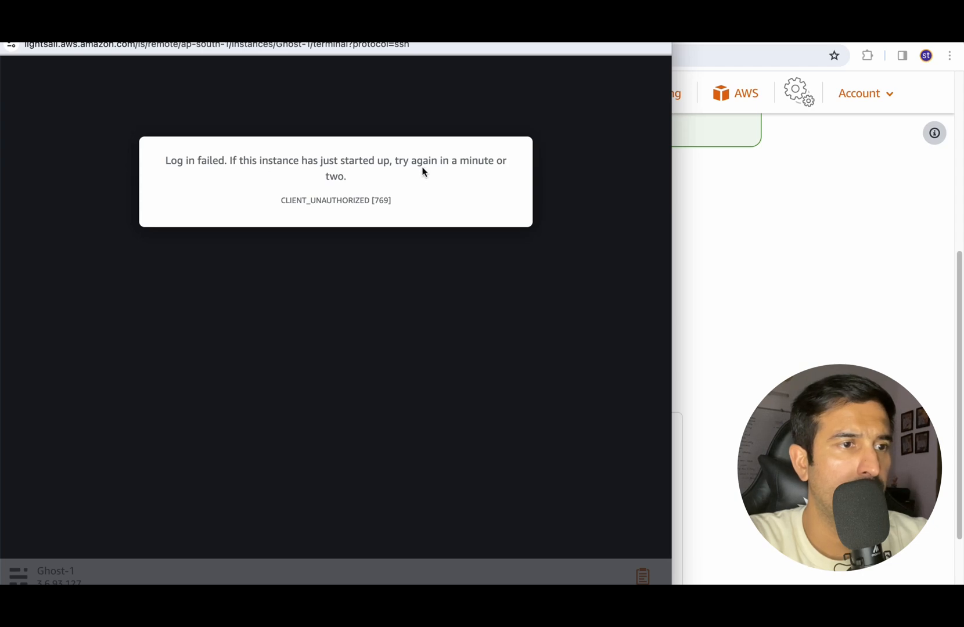
mouse_move(308, 178)
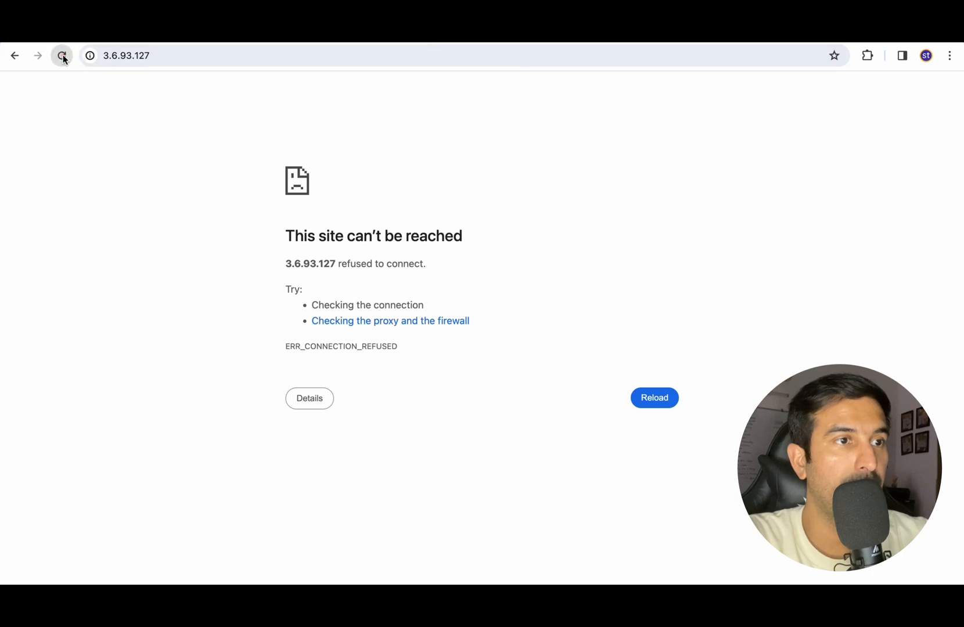
Step: Reload 3.6.93.127 until the User's blog homepage appears and skim its Coming soon post
click(15, 56)
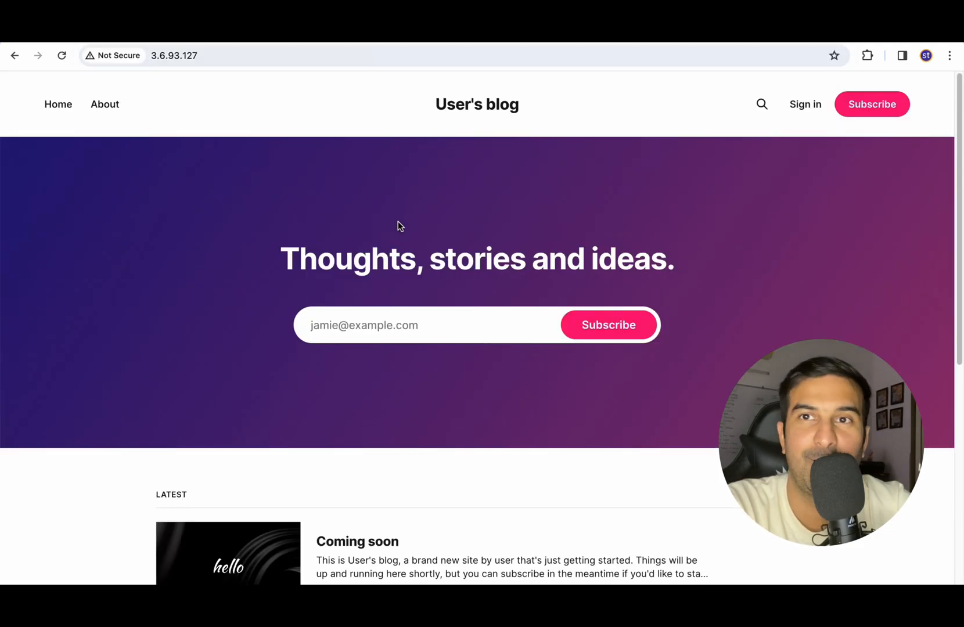
mouse_move(720, 110)
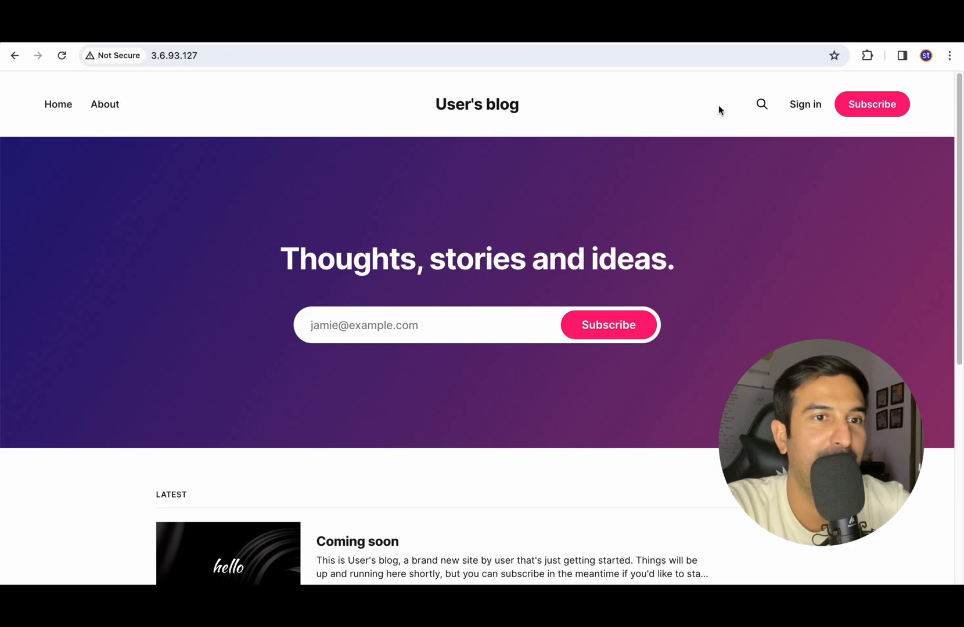
scroll(down, 3)
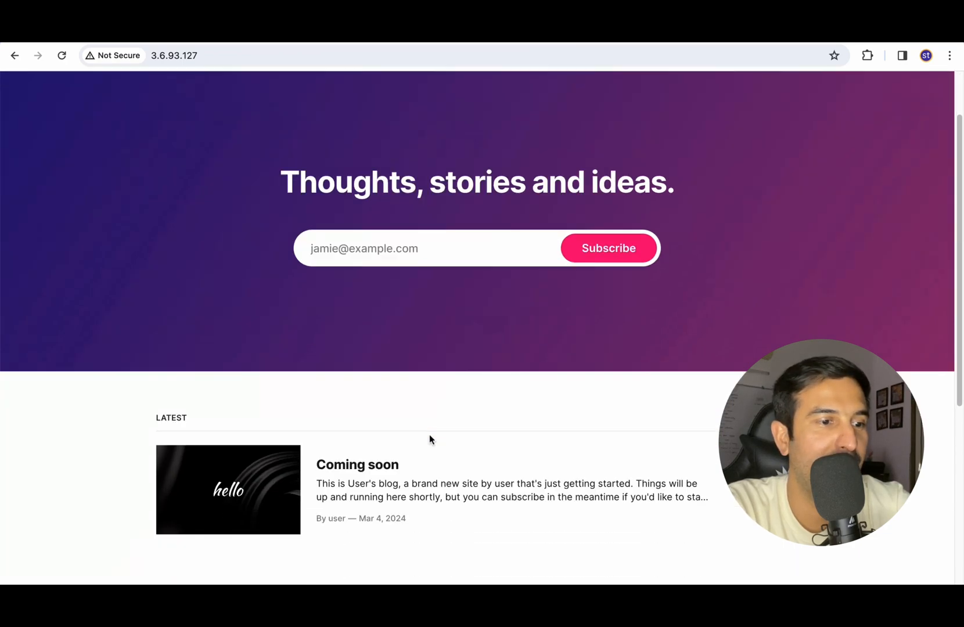
scroll(down, 3)
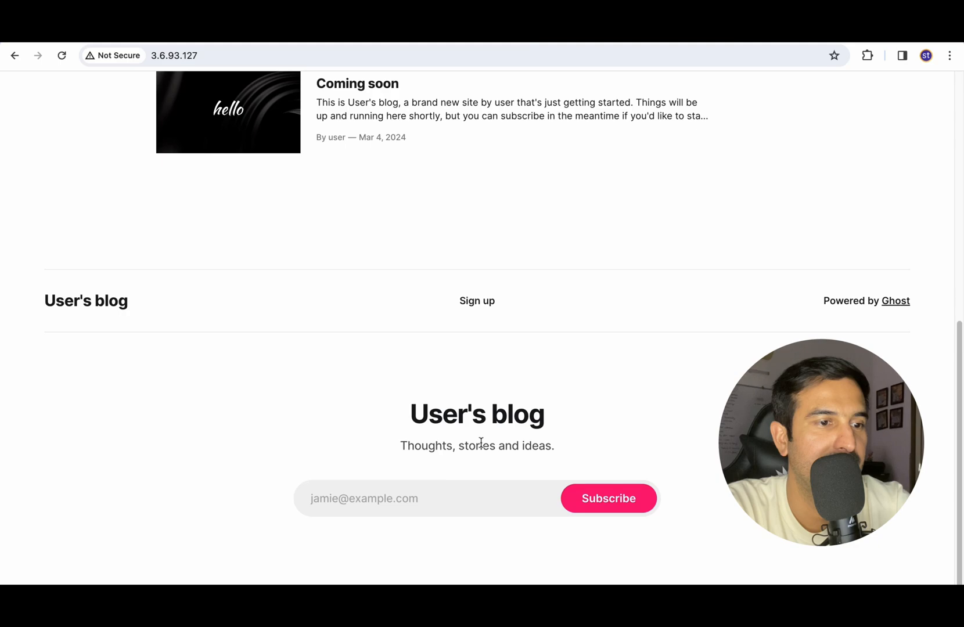
scroll(up, 3)
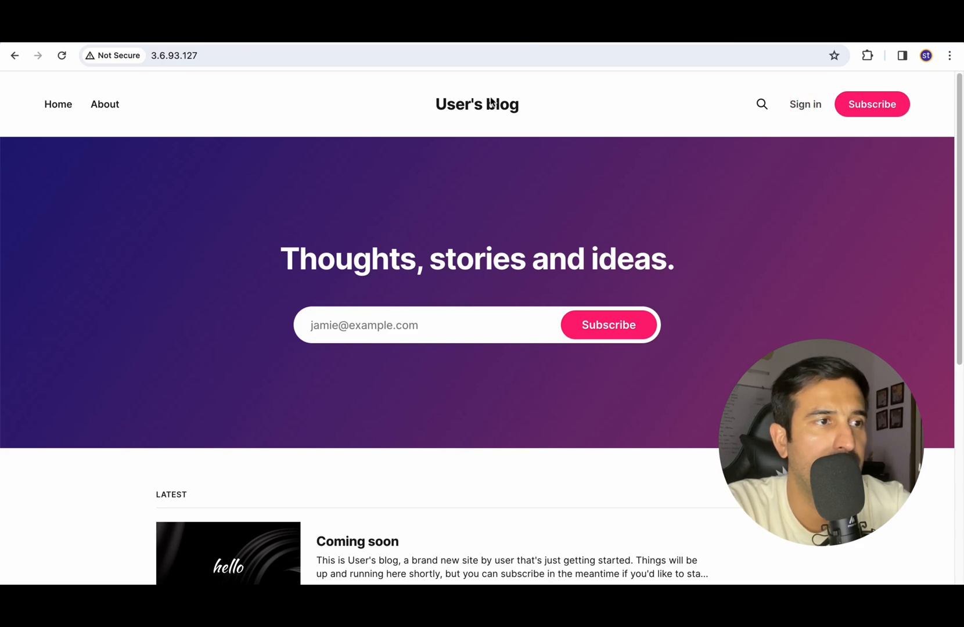
Step: Re-enter the blog address and open a browser SSH shell on the instance
click(175, 56)
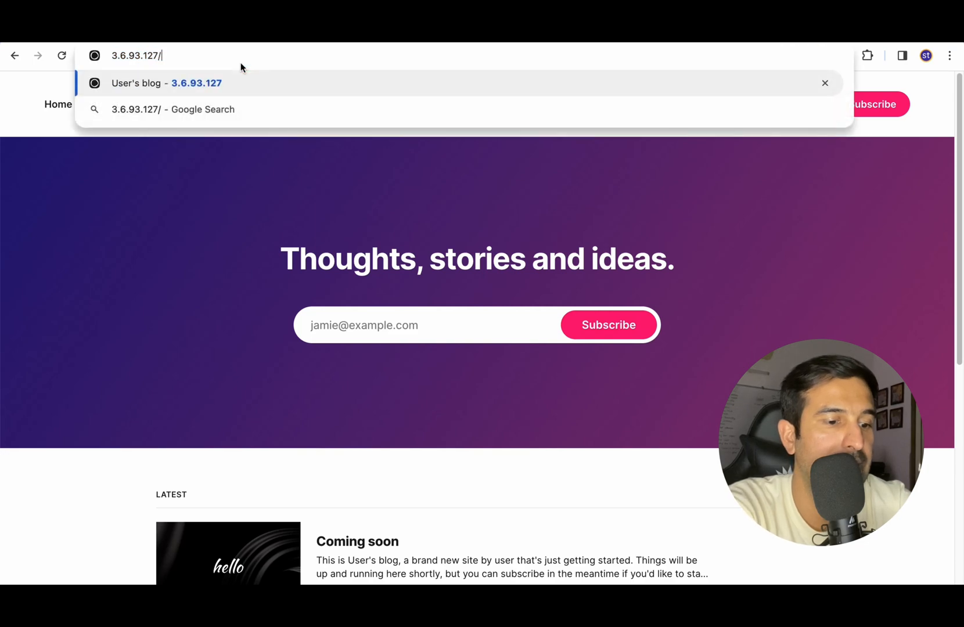
key(Enter)
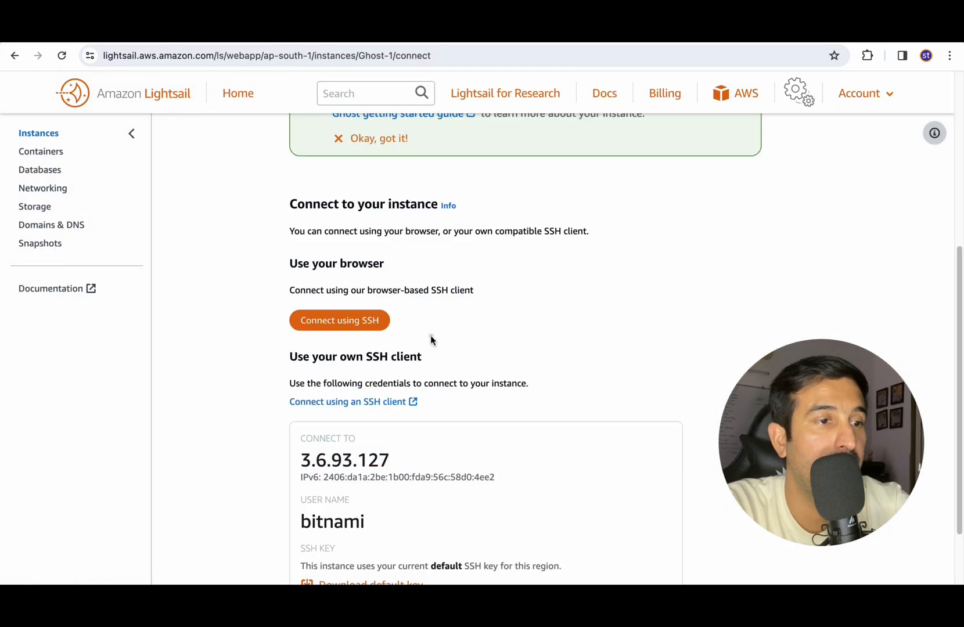
click(339, 321)
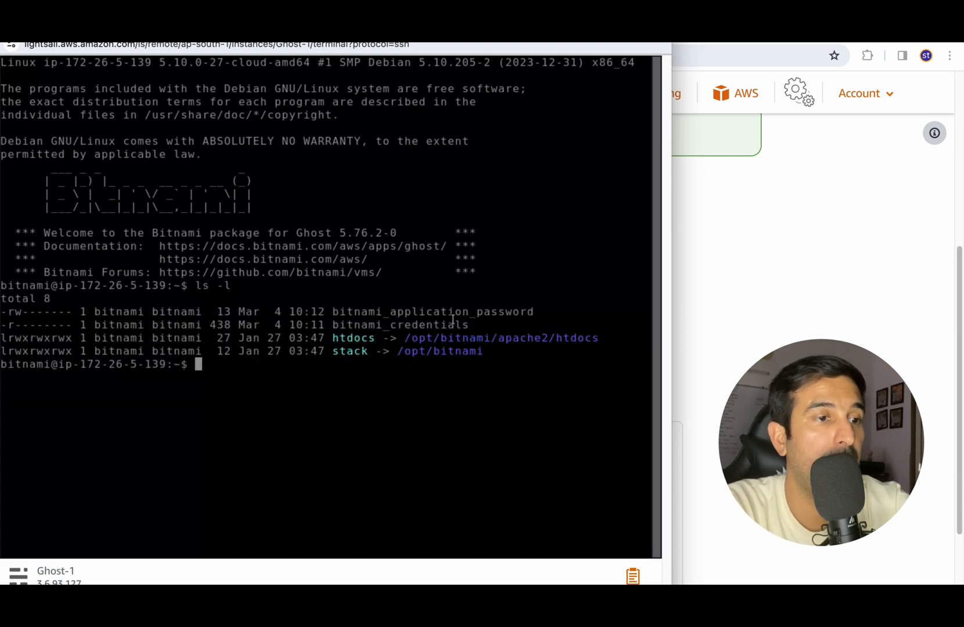
mouse_move(325, 380)
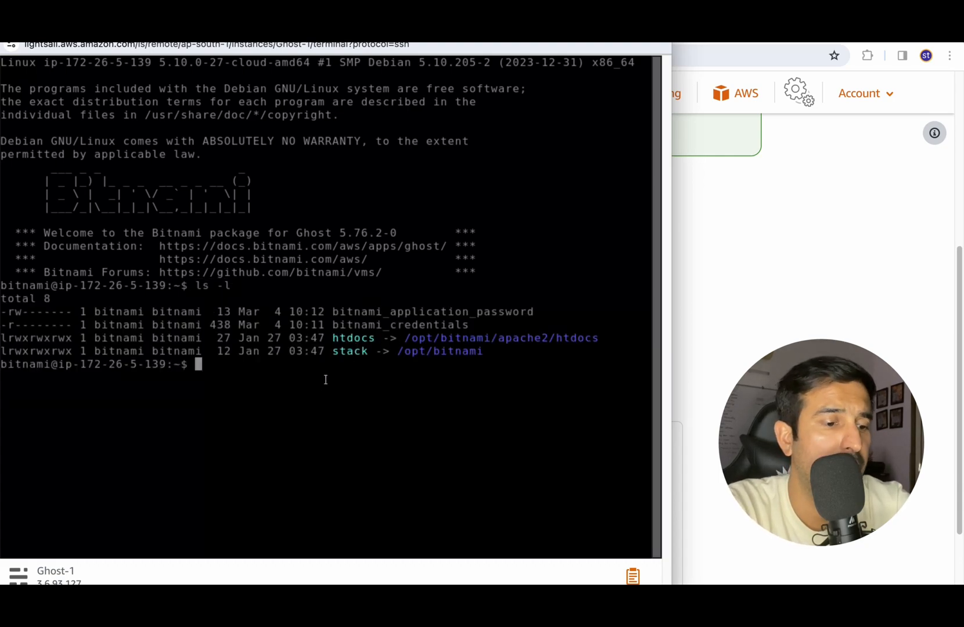
Step: Display bitnami_credentials with cat and select the Ghost admin password
text(cat)
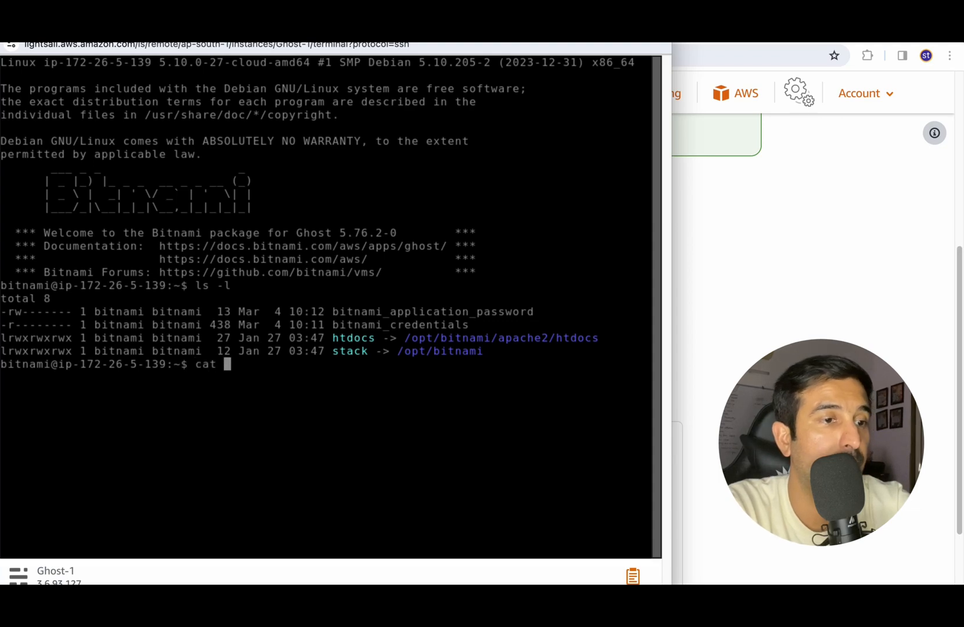
text(bitnami_credentials)
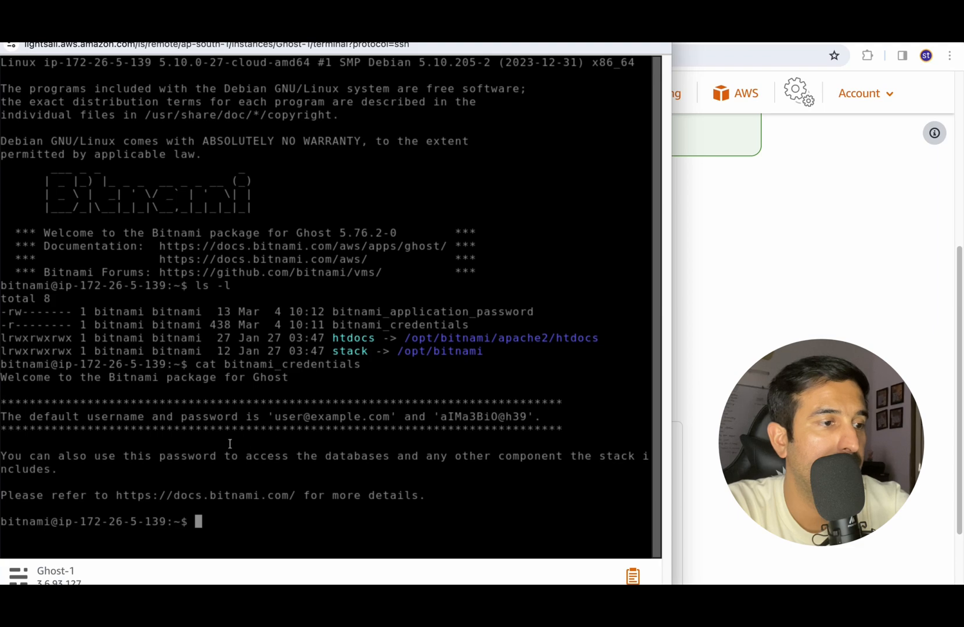
double_click(271, 416)
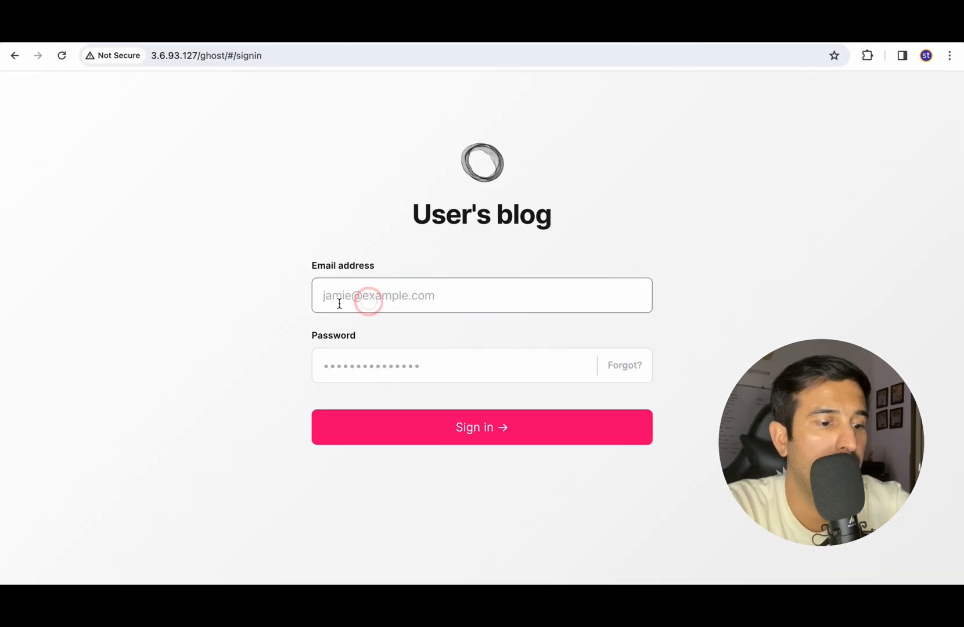
text(user@example.com)
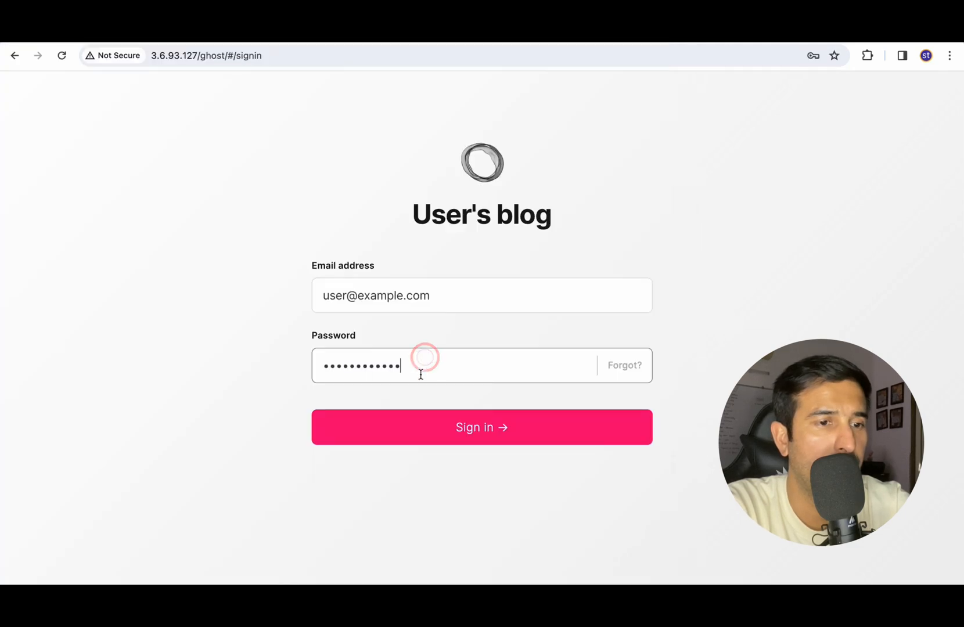
click(482, 427)
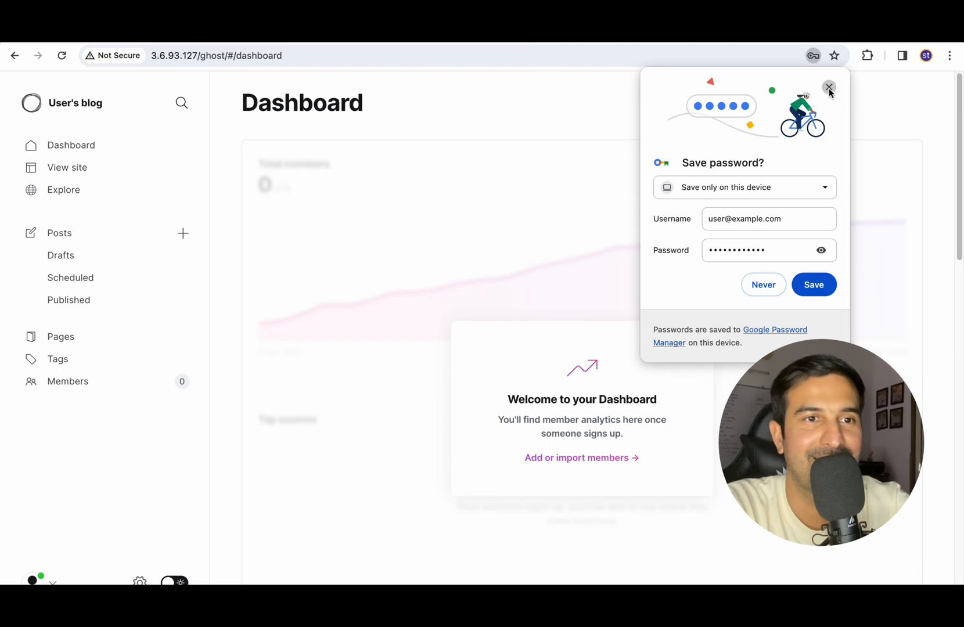
Step: Dismiss the save-password popup, inspect the Coming soon post in the editor, and return to Posts
click(829, 87)
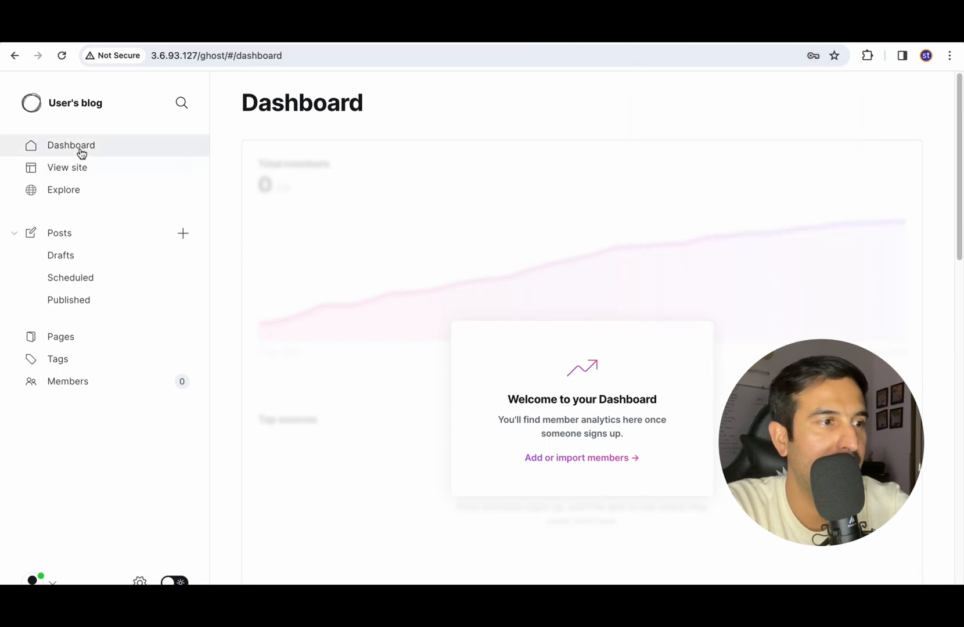
click(59, 234)
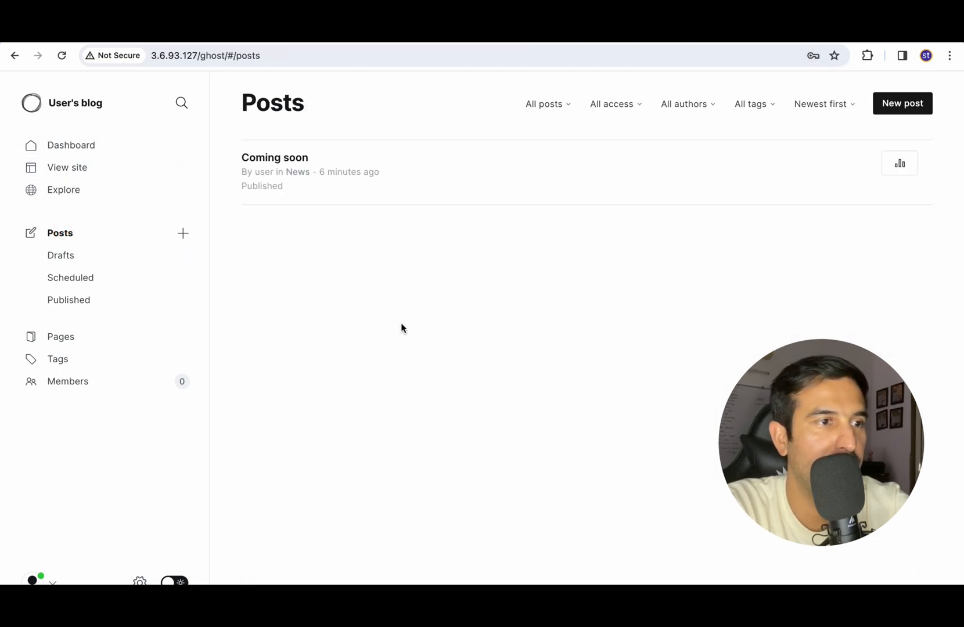
click(275, 158)
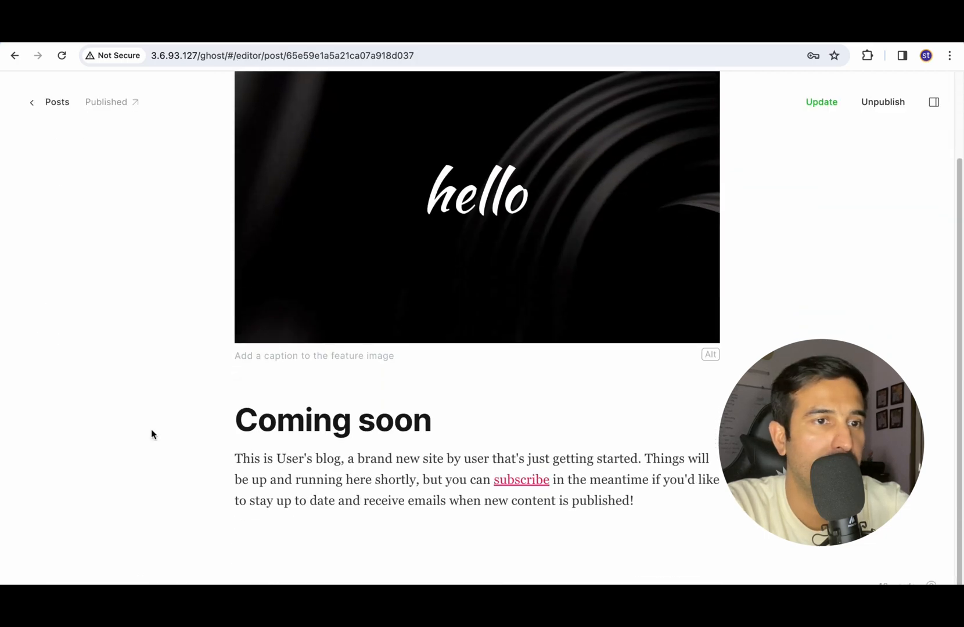
click(437, 420)
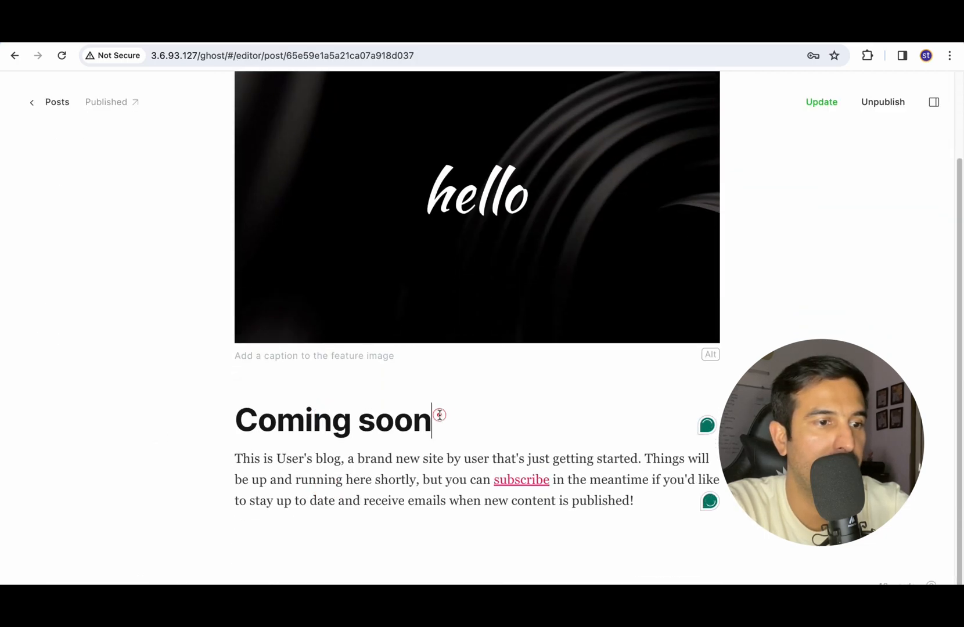
scroll(down, 3)
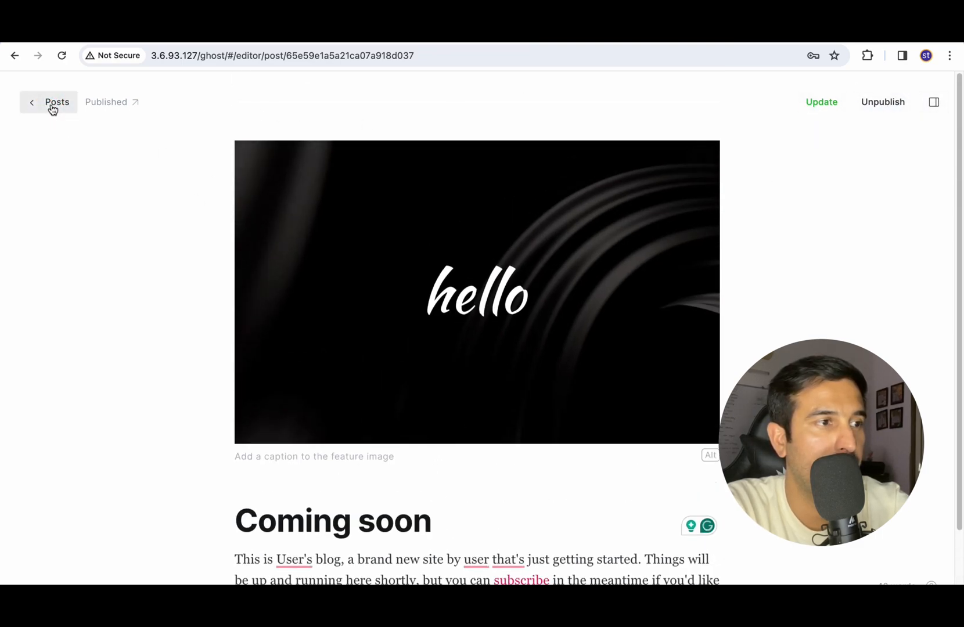
click(57, 102)
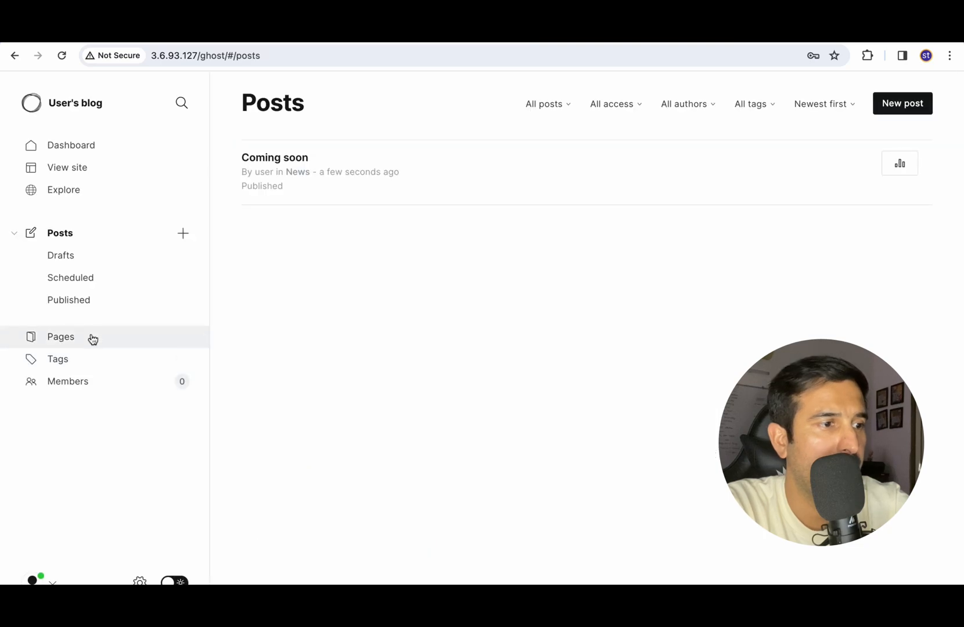
Step: Browse the Pages section from the sidebar on the way to Members
click(69, 381)
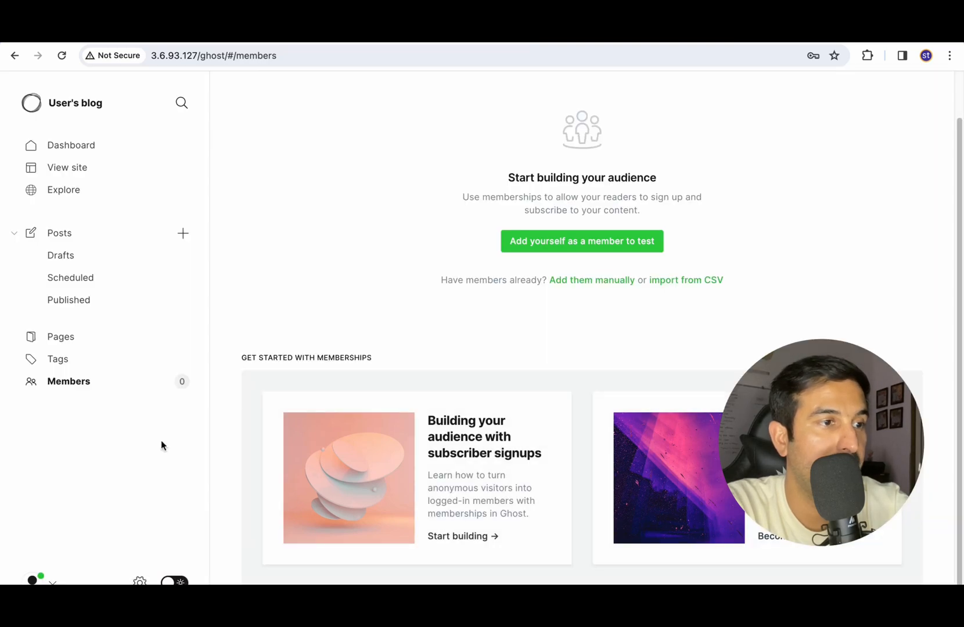
mouse_move(411, 203)
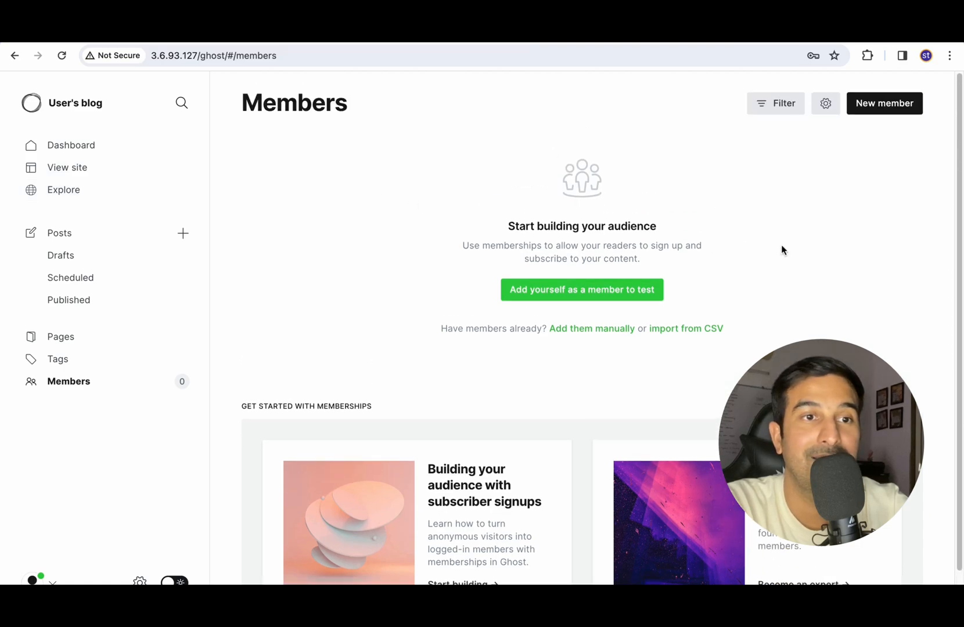
mouse_move(624, 221)
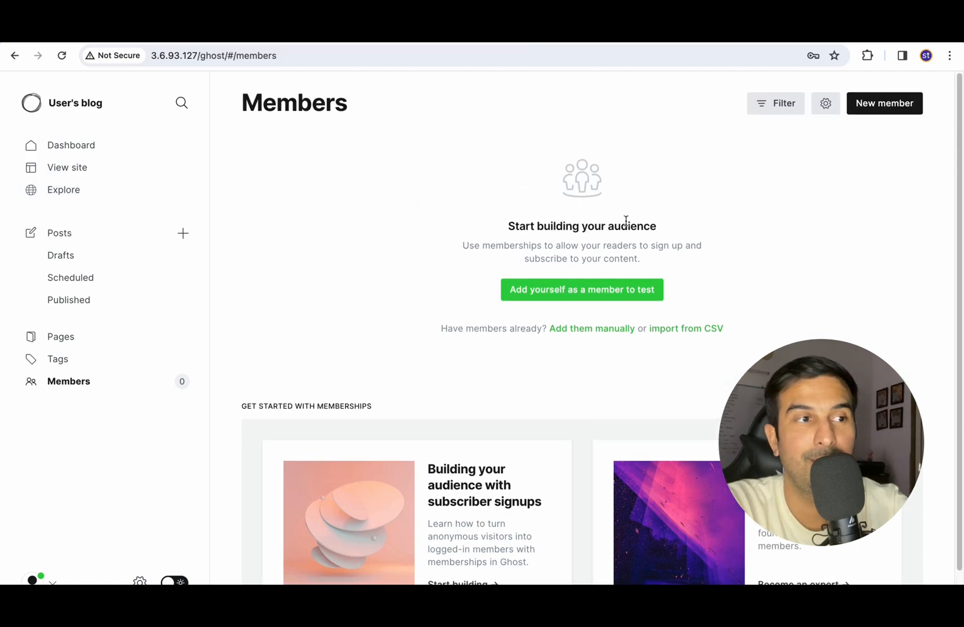
mouse_move(293, 180)
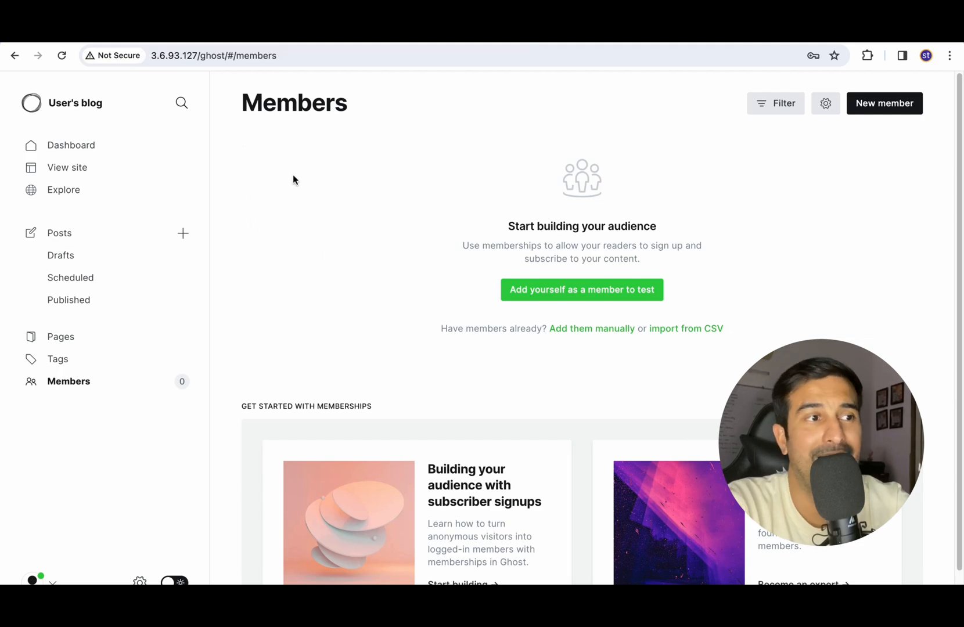
mouse_move(306, 233)
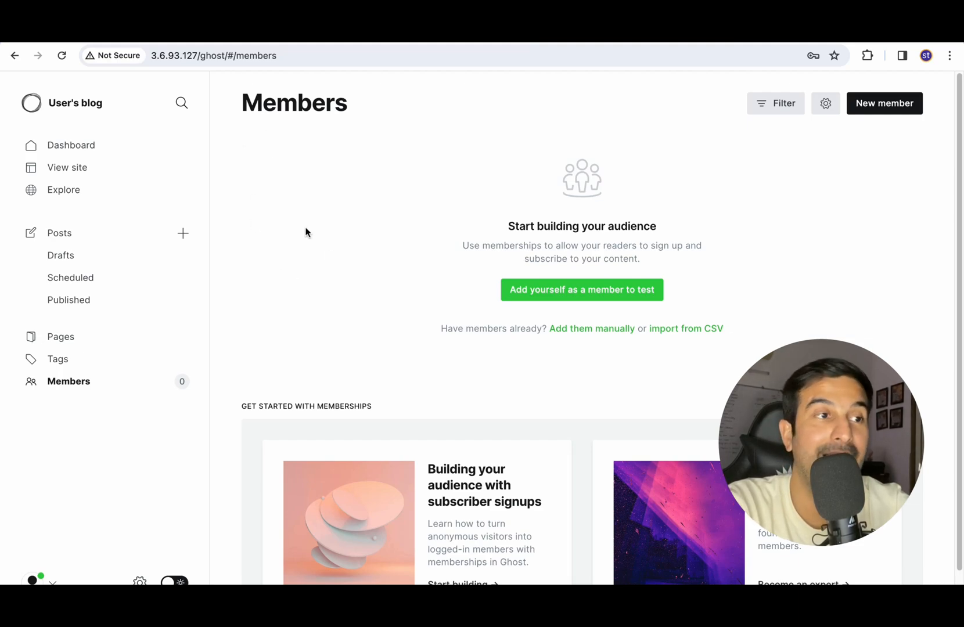